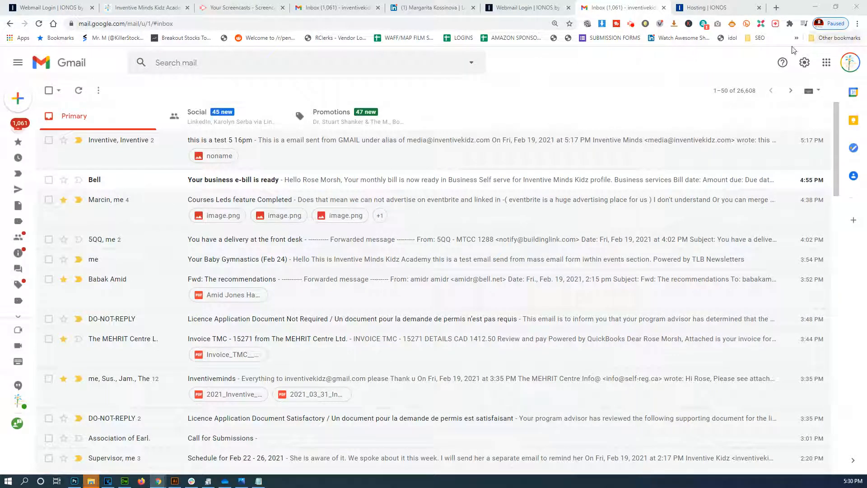
mouse_move(636, 79)
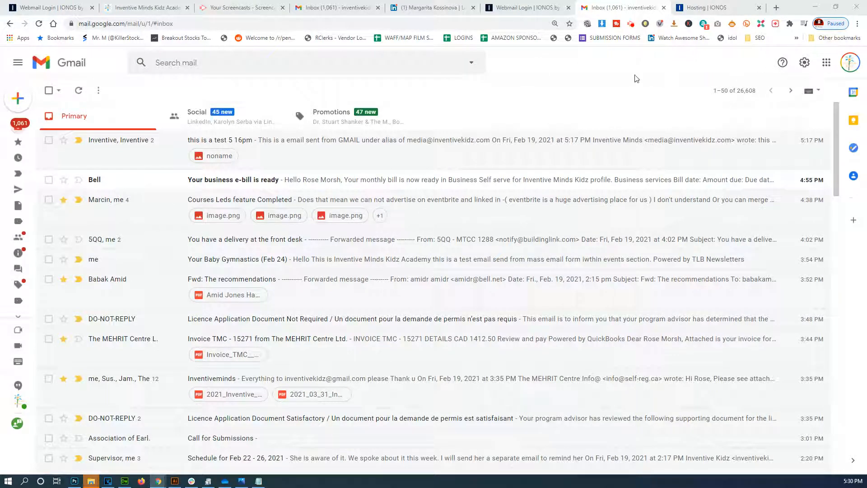
mouse_move(605, 9)
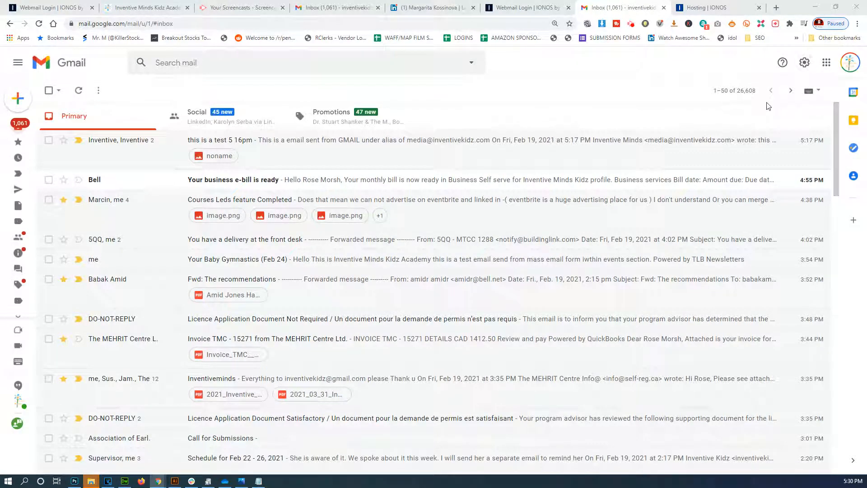
Open Gmail's full settings page from the Quick settings panel.
left_click(804, 62)
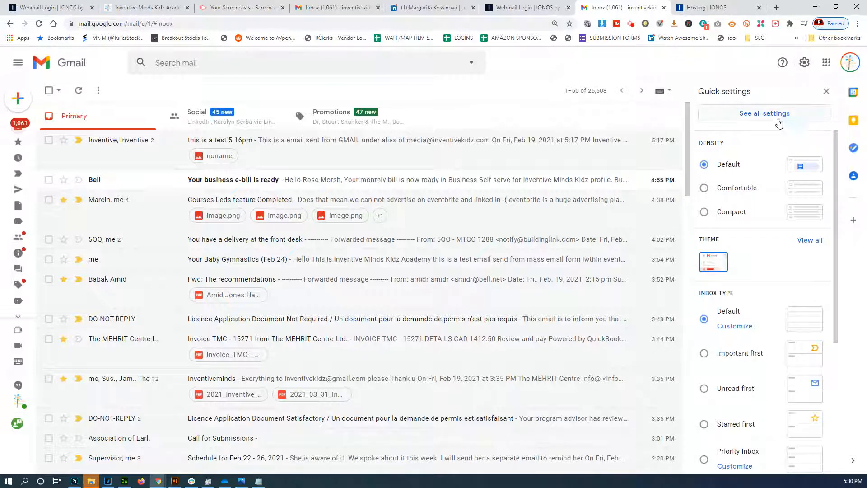
left_click(764, 113)
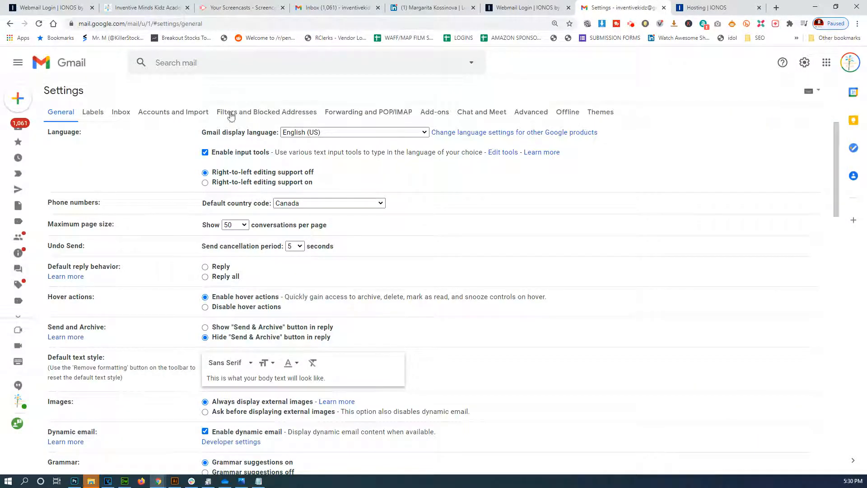
left_click(173, 112)
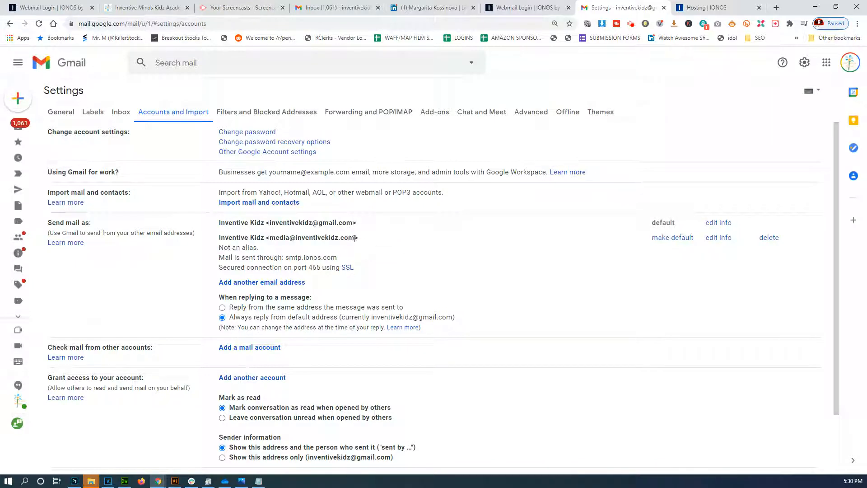
double_click(309, 237)
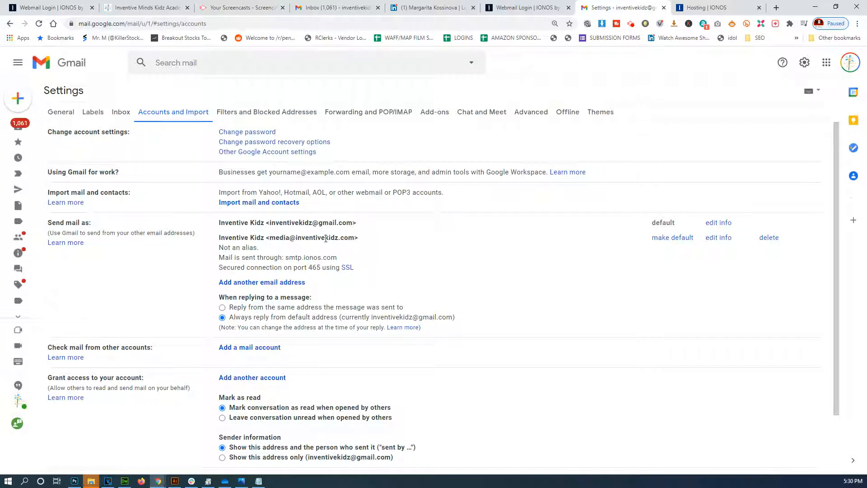
mouse_move(335, 245)
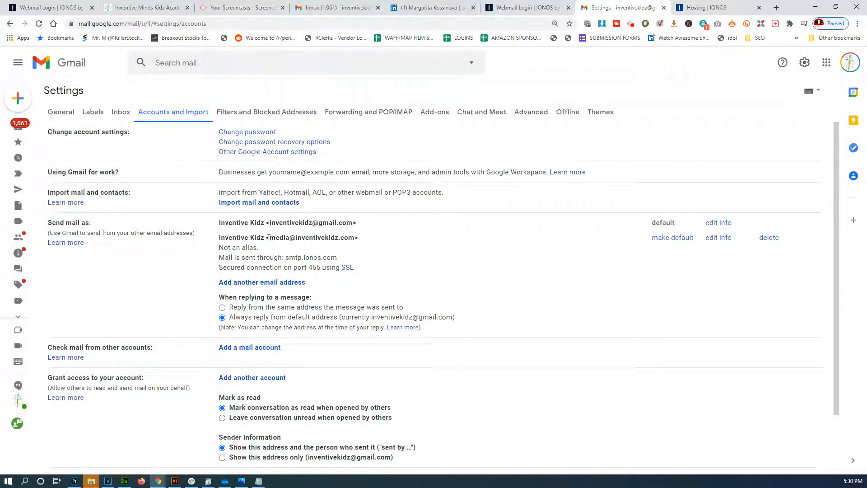
double_click(309, 237)
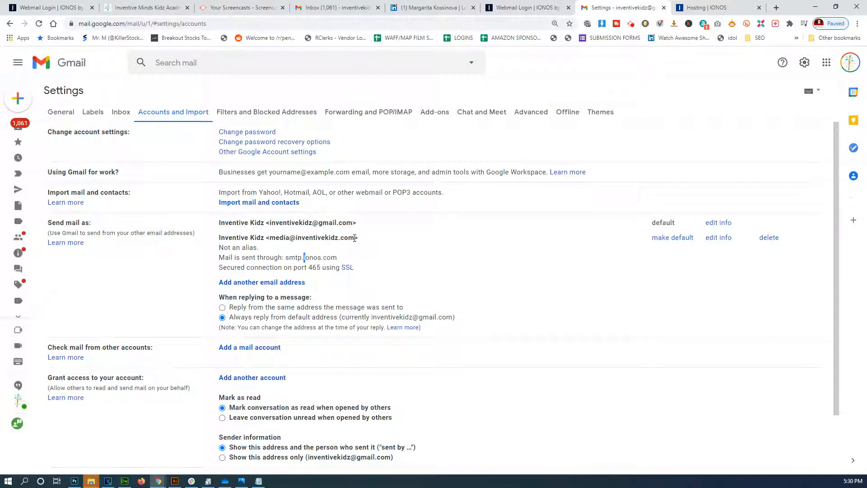
double_click(309, 237)
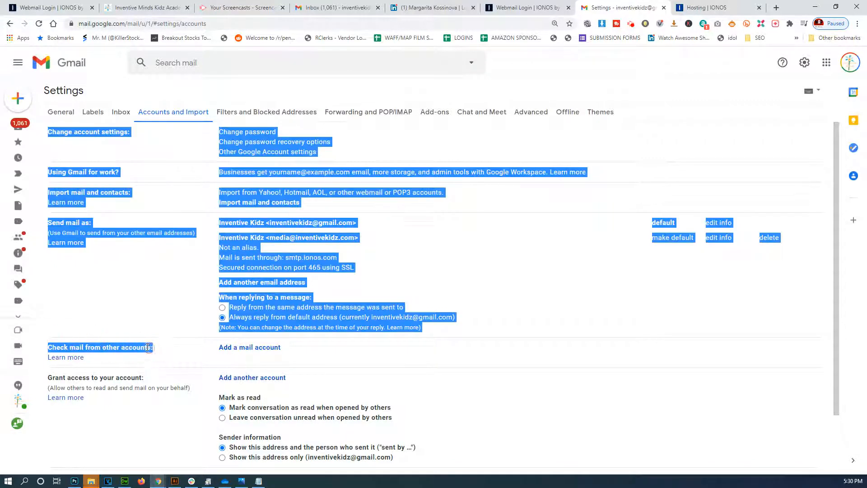
left_click(249, 347)
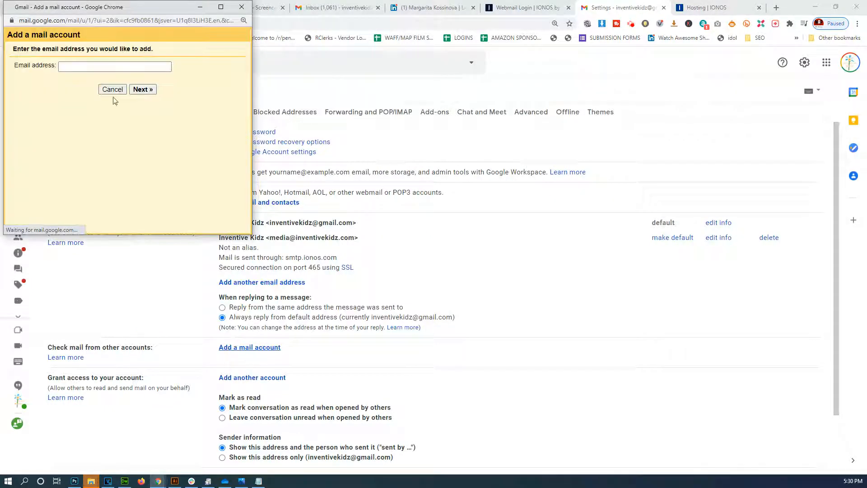
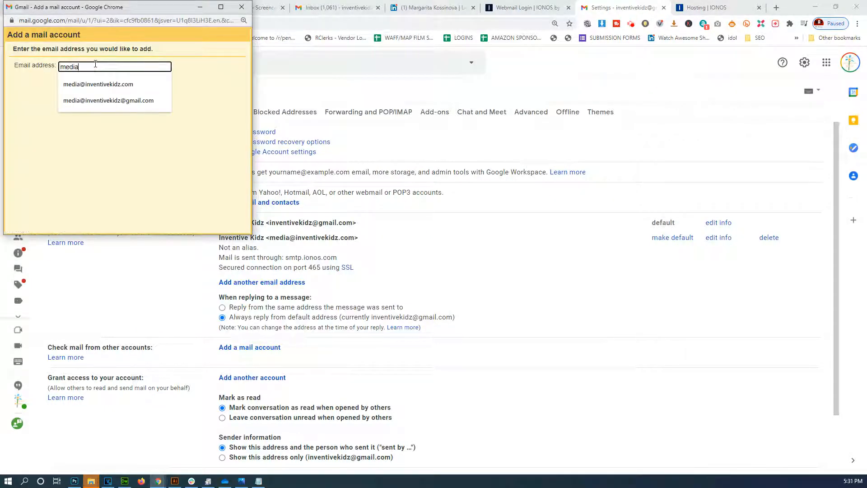
left_click(99, 84)
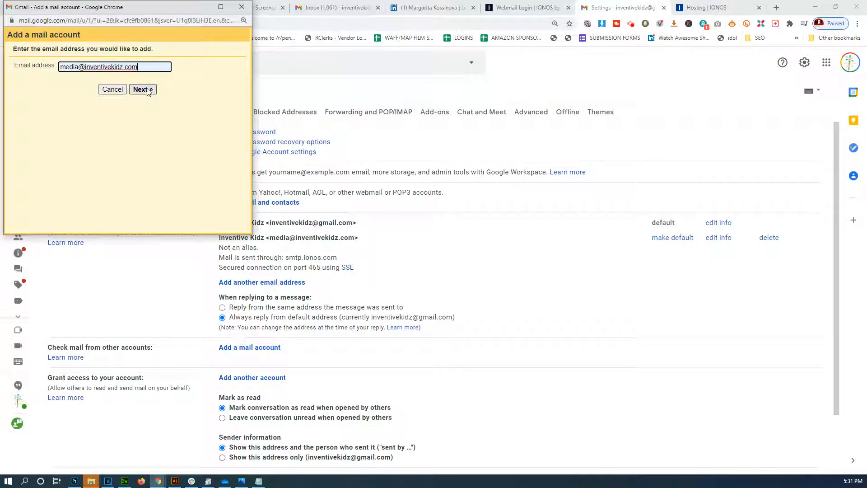
left_click(140, 89)
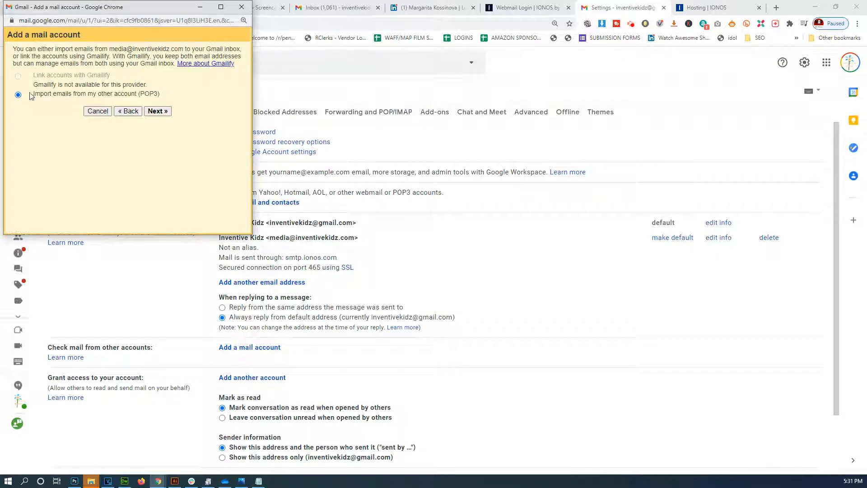
double_click(91, 93)
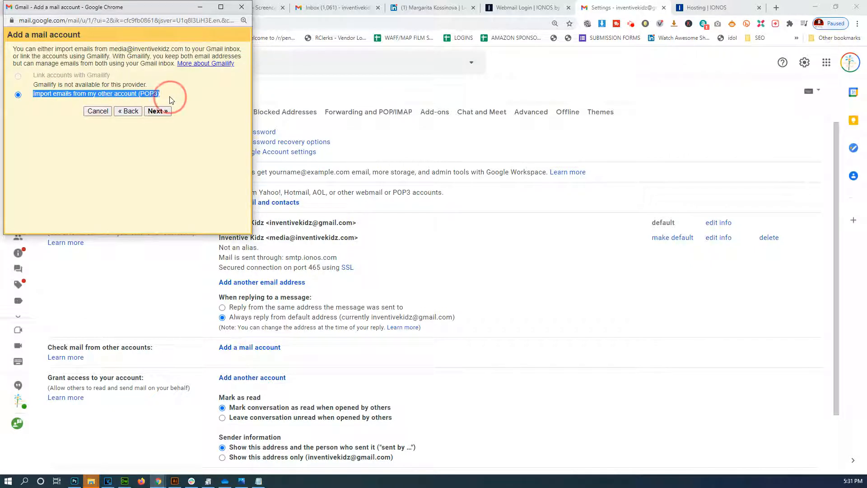
left_click(157, 111)
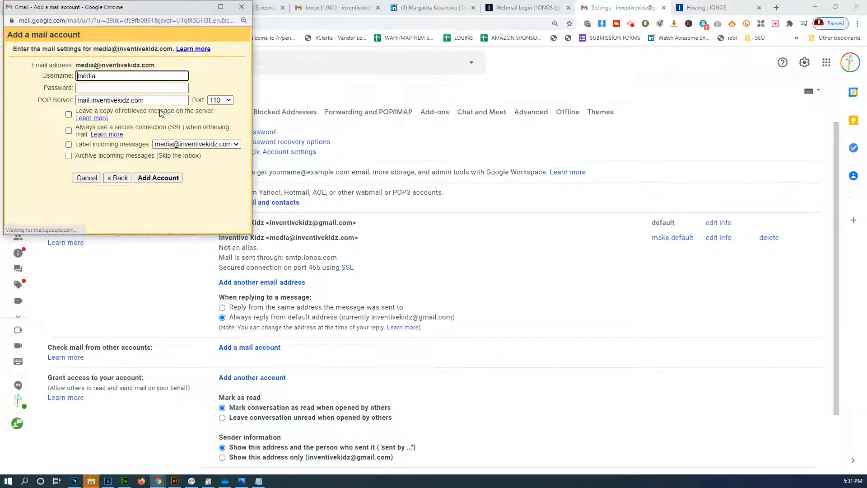
Enter username, password, server pop.ionos.com on port 995, and turn on incoming-message labelling.
double_click(85, 76)
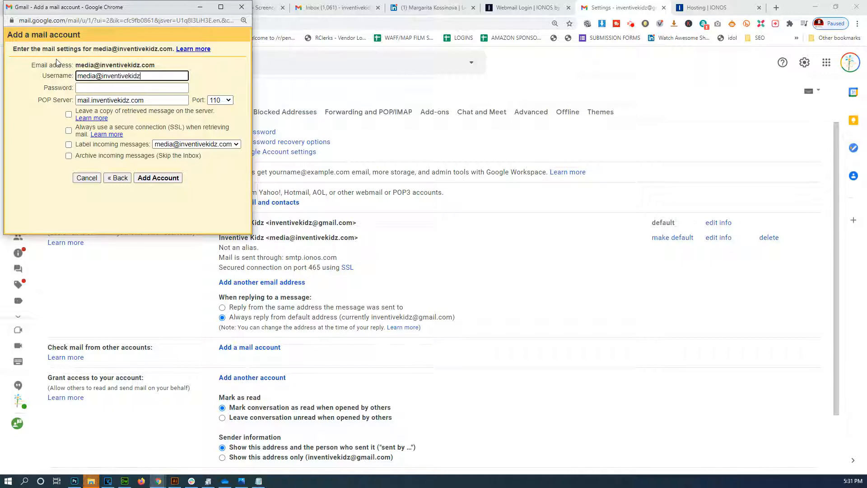
left_click(131, 88)
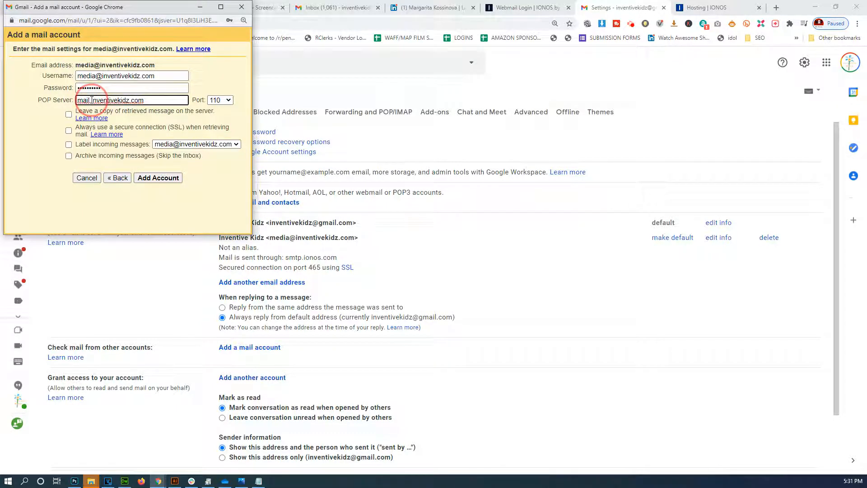
double_click(112, 100)
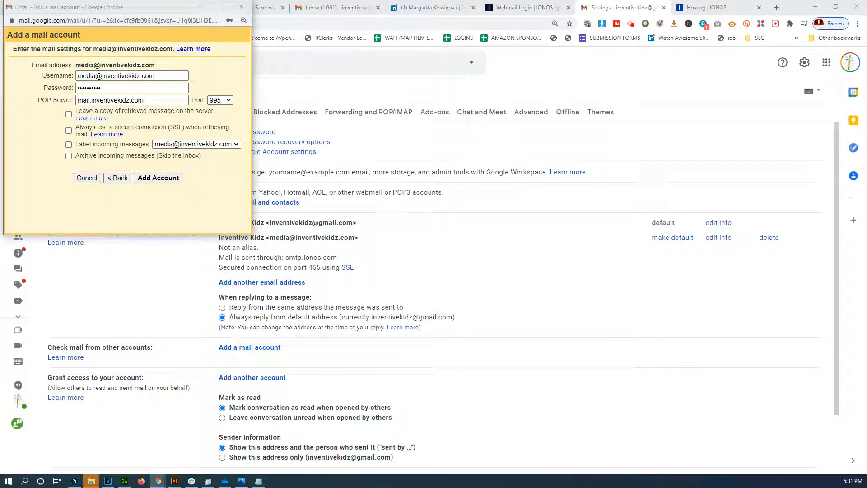
type("pop.ionos.com")
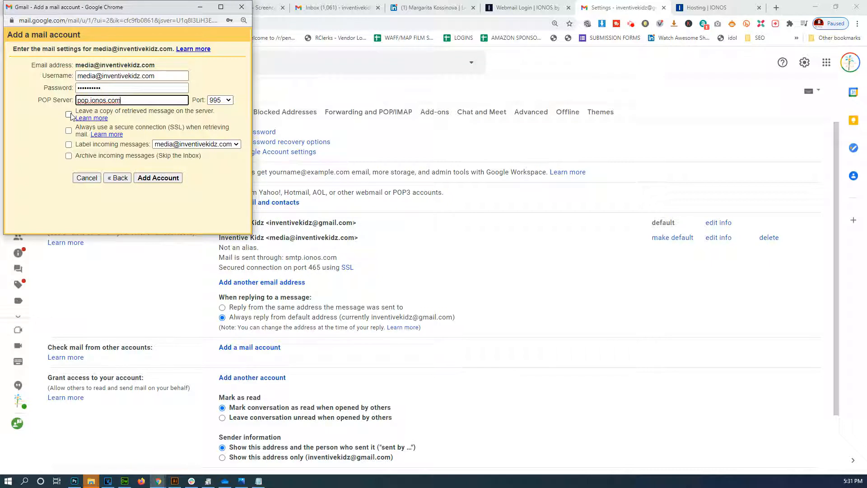
left_click(69, 114)
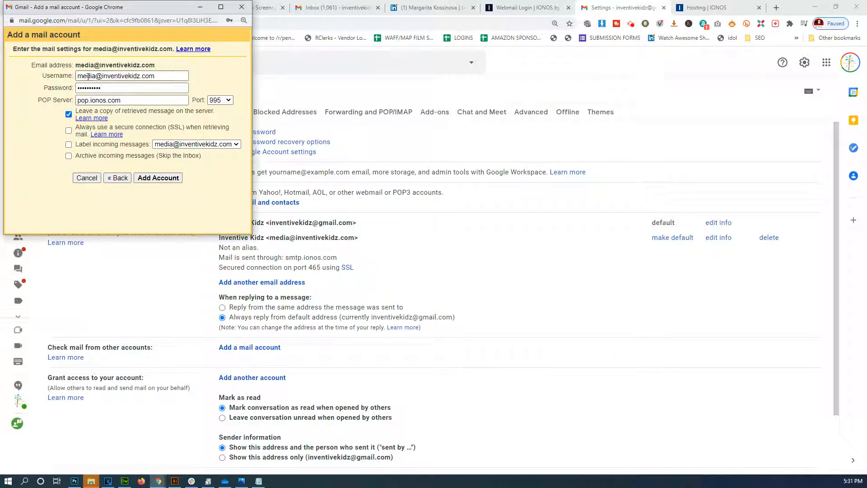
double_click(115, 76)
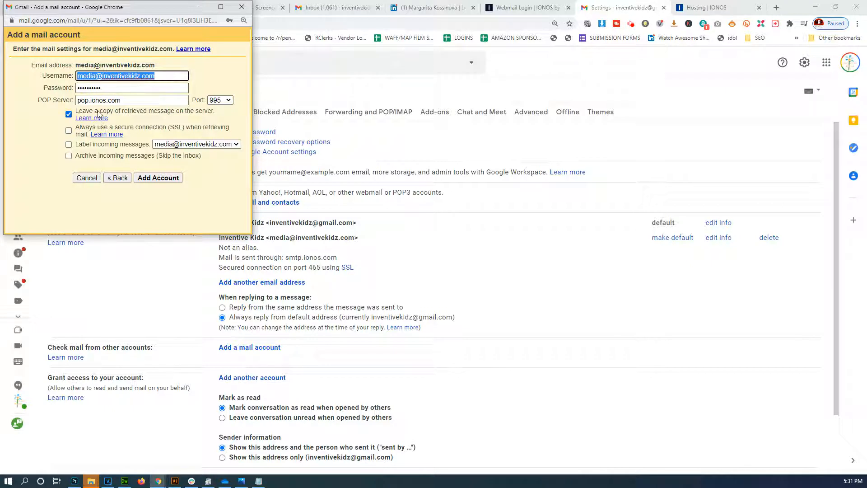
left_click(69, 114)
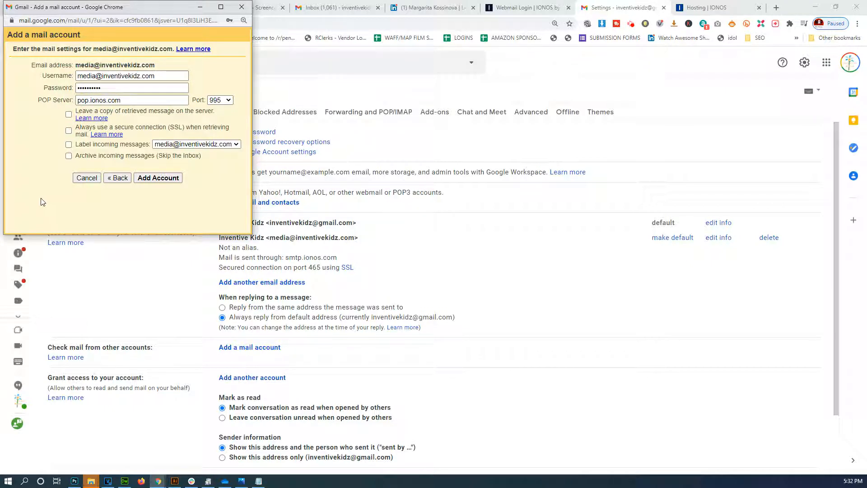
left_click(68, 130)
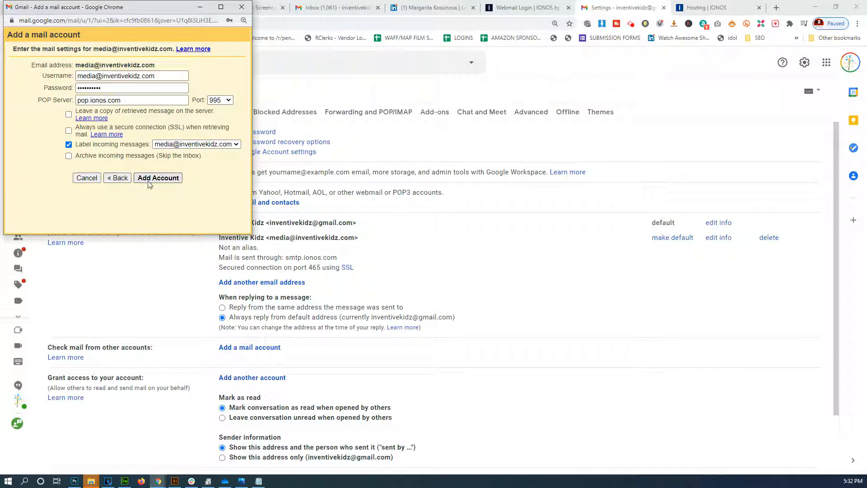
Submit the POP account settings and view the server connection error details.
left_click(158, 177)
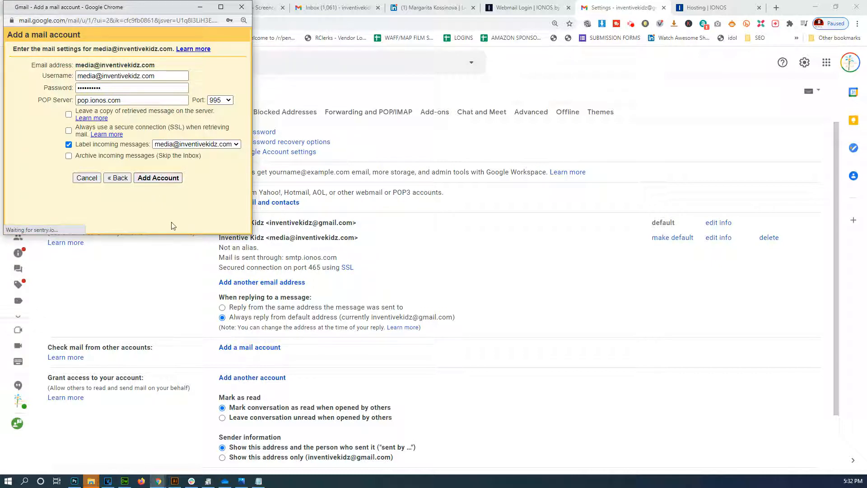
mouse_move(119, 119)
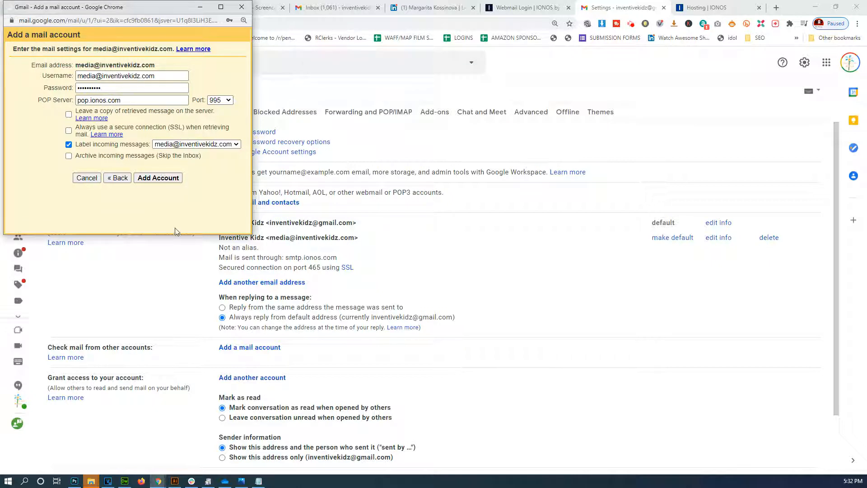
left_click(158, 177)
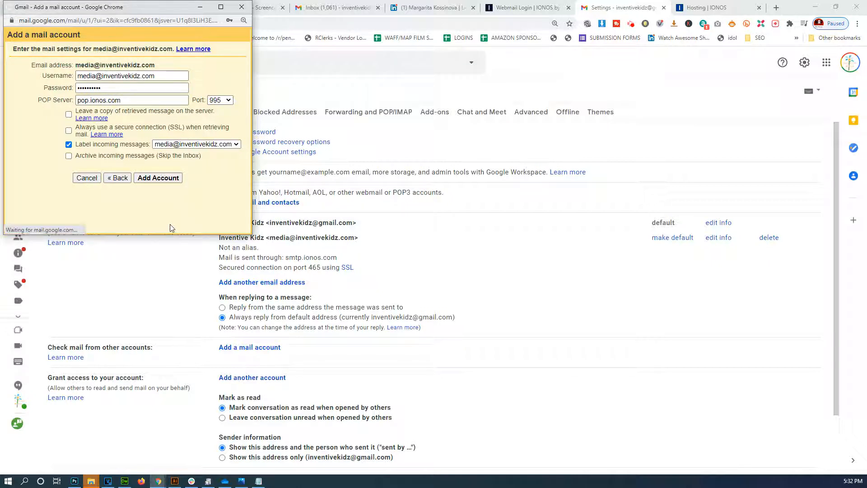
left_click(158, 177)
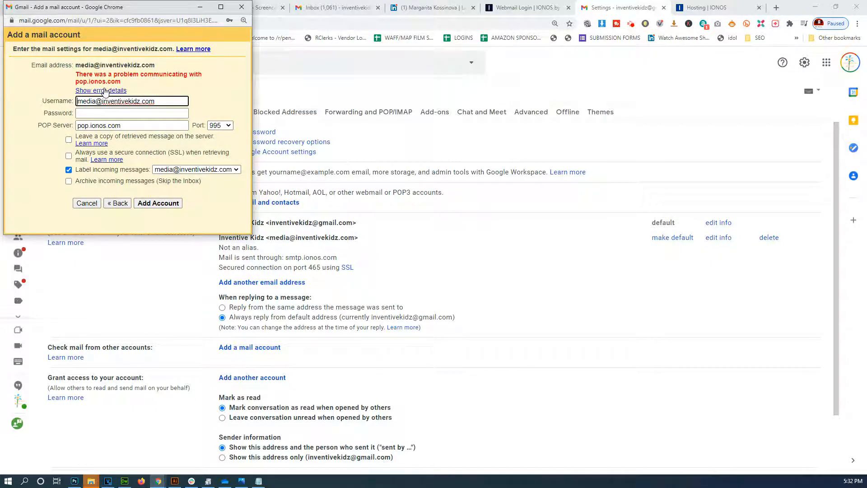
left_click(100, 90)
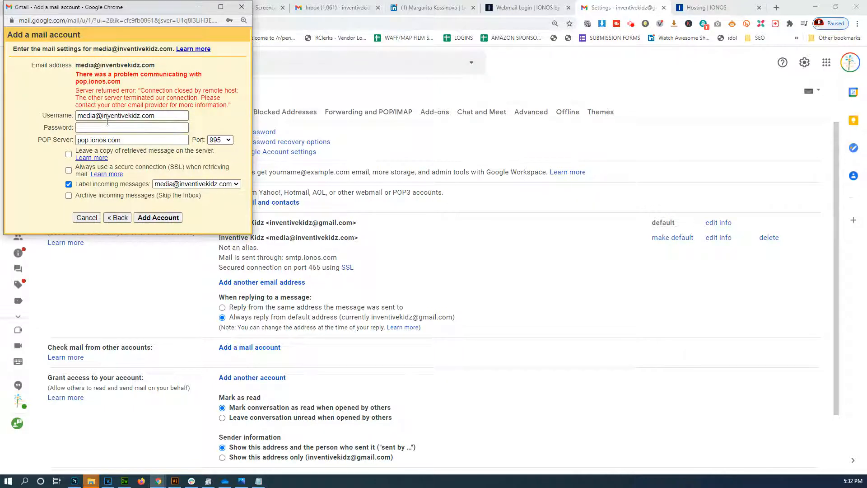
mouse_move(199, 193)
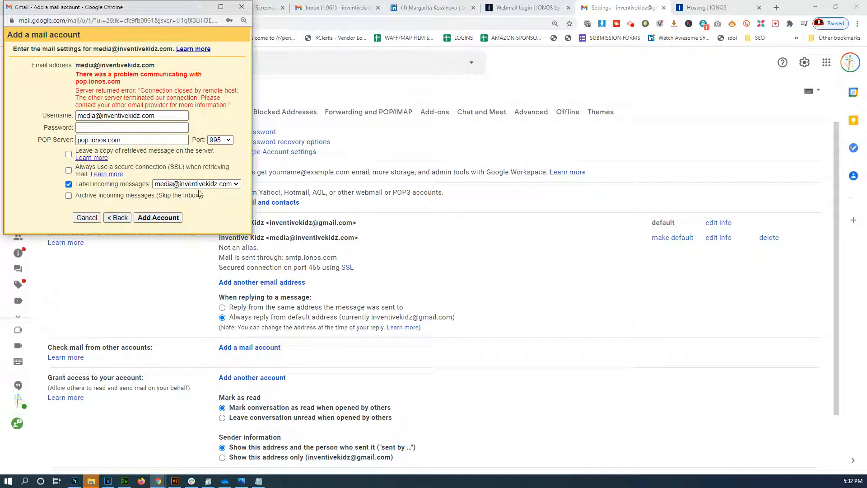
Retry with mail.inventivekidz.com on port 110, then re-enter pop.ionos.com and the password.
left_click(219, 140)
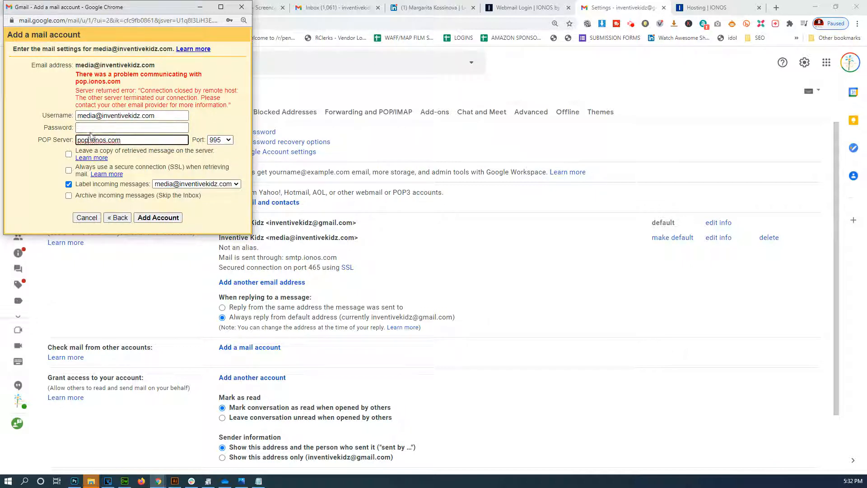
type("mail.inventivekidz")
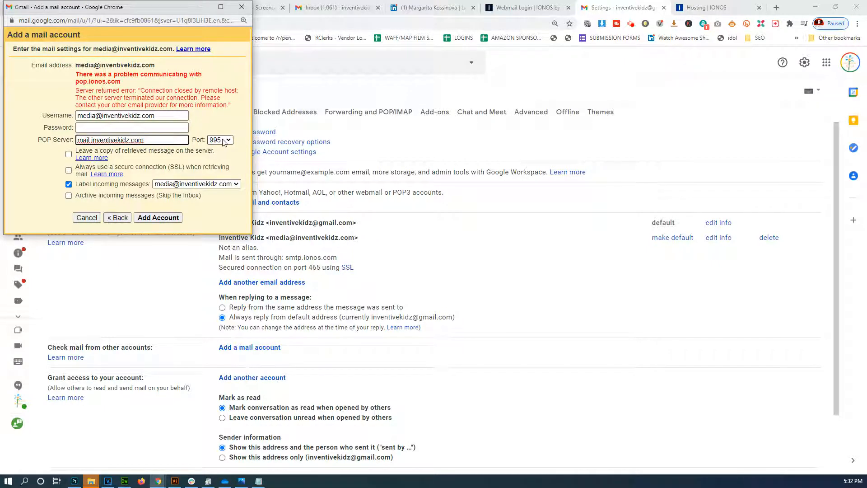
left_click(219, 140)
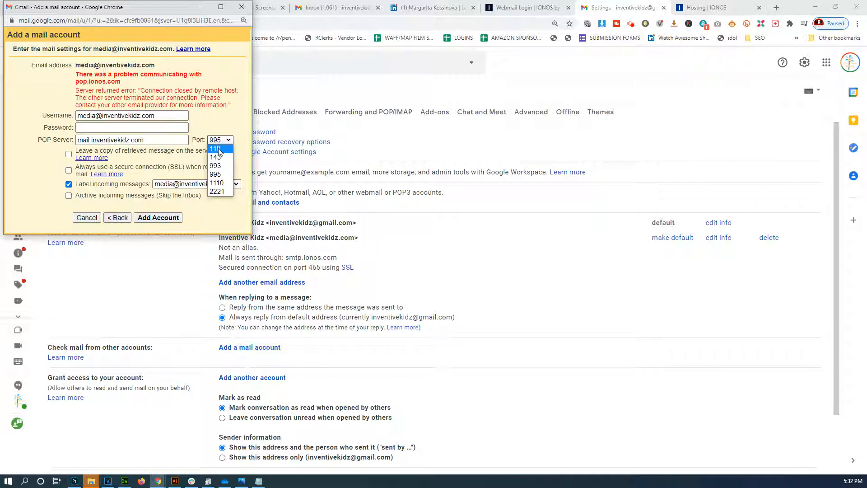
left_click(216, 148)
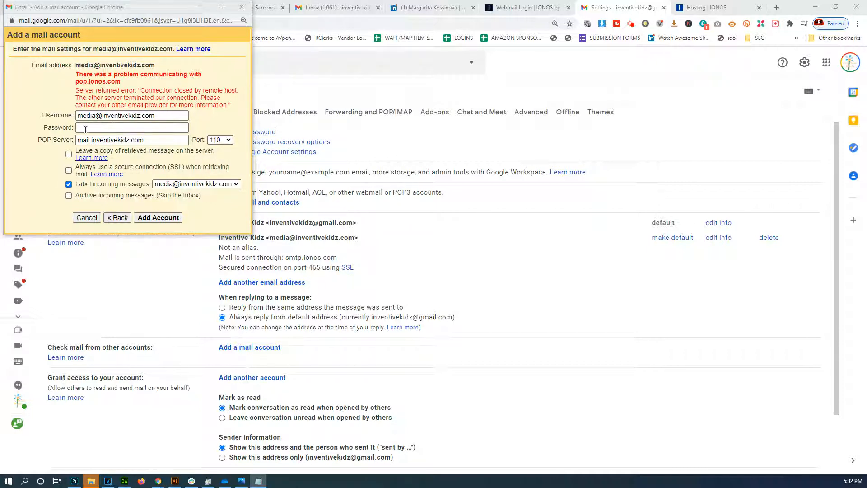
left_click(158, 217)
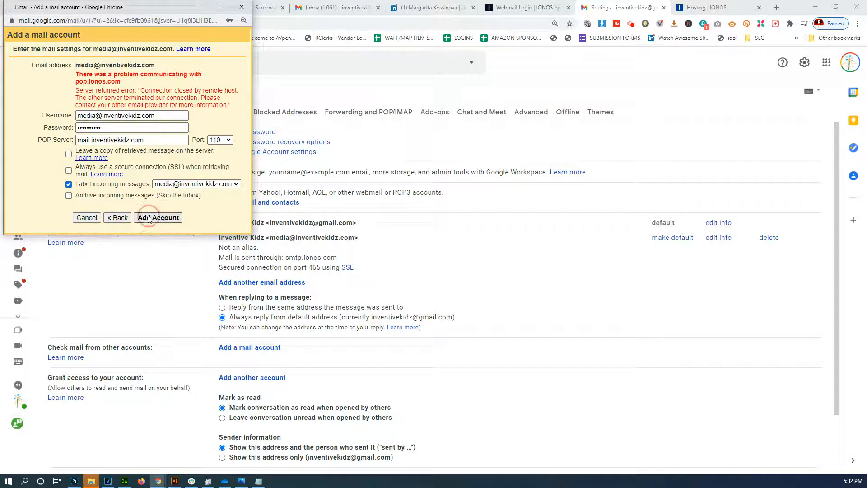
left_click(158, 218)
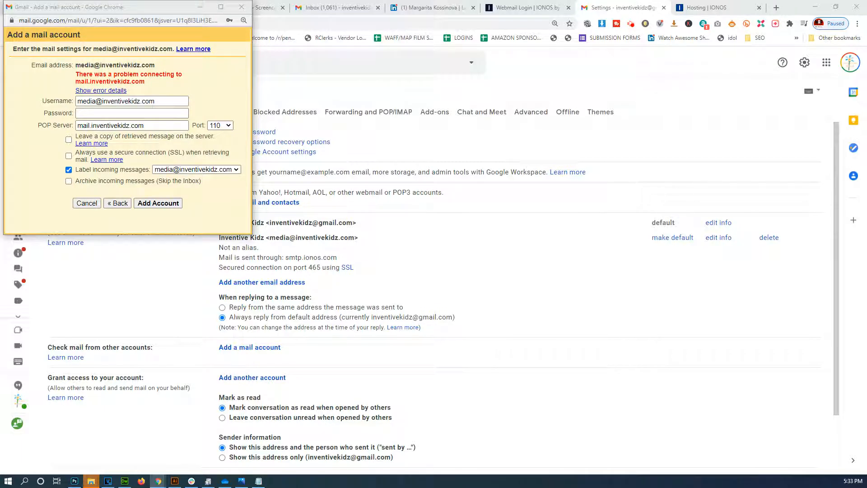
type("pop.ionos.com")
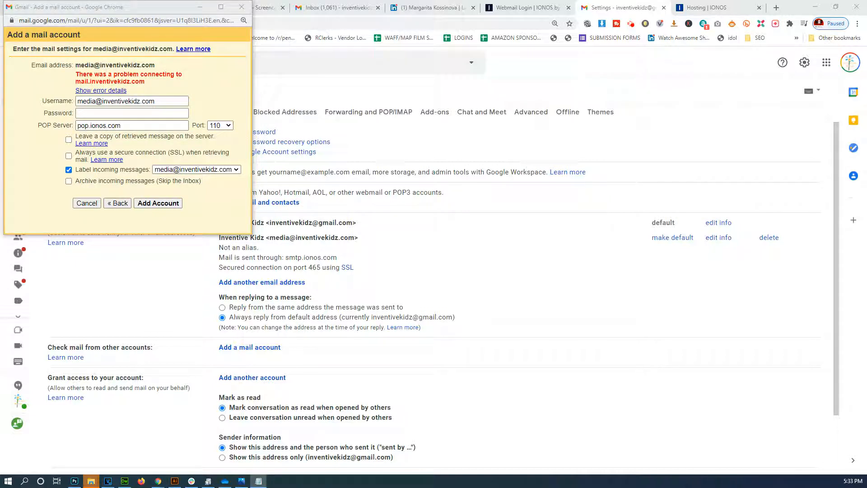
type("••••••••••")
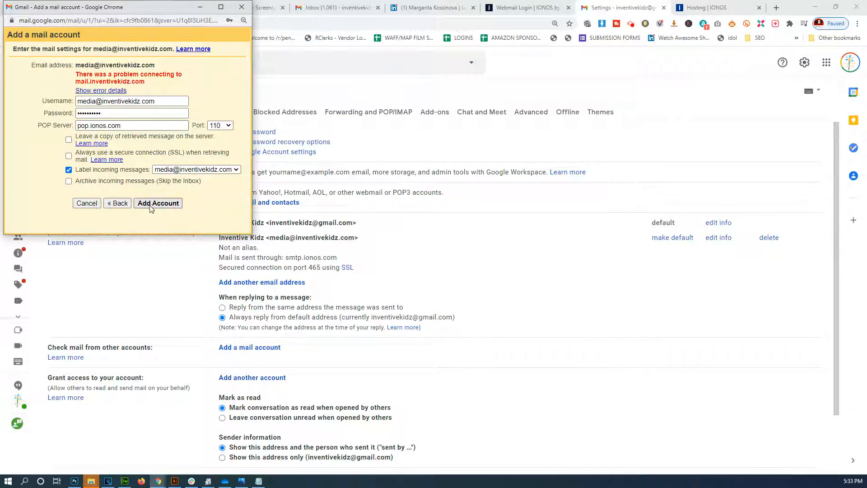
left_click(158, 203)
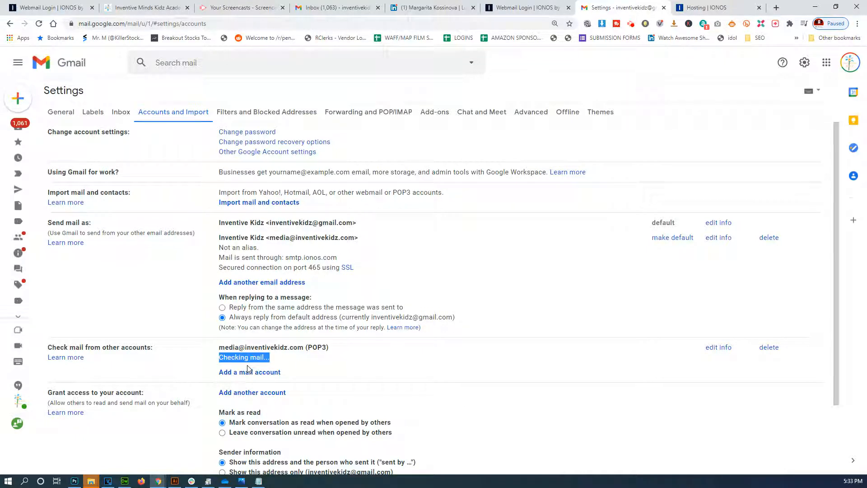
mouse_move(359, 370)
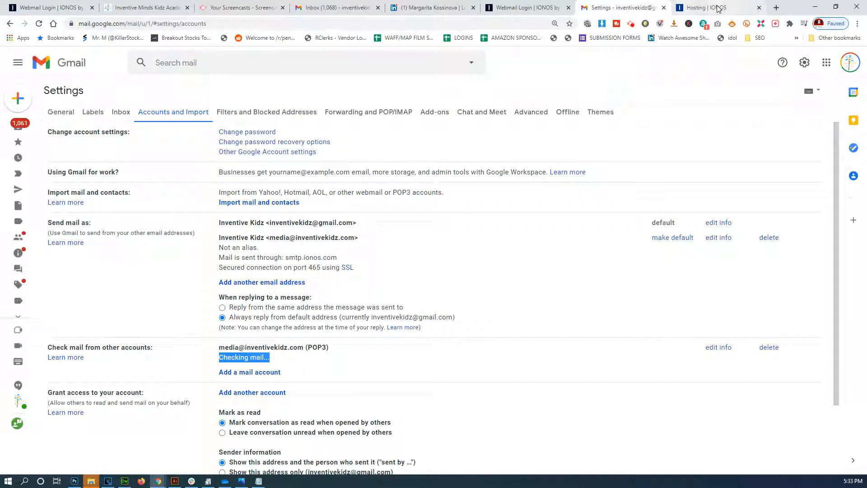
left_click(711, 8)
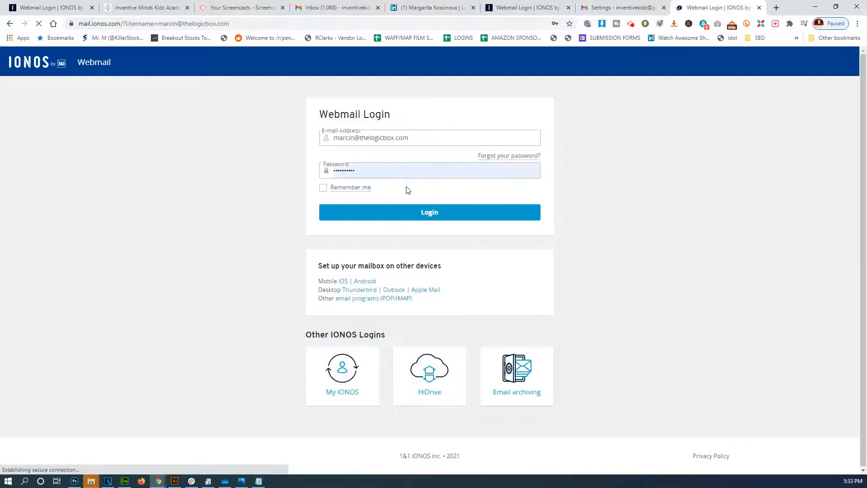
type("med")
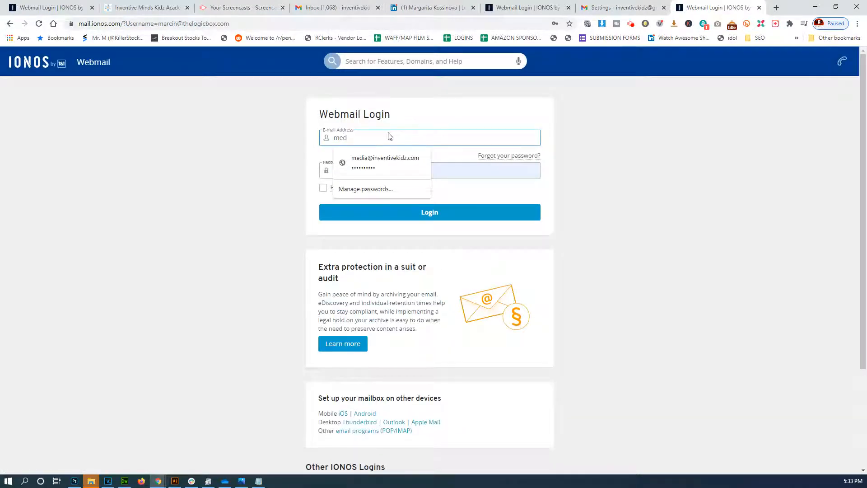
left_click(429, 212)
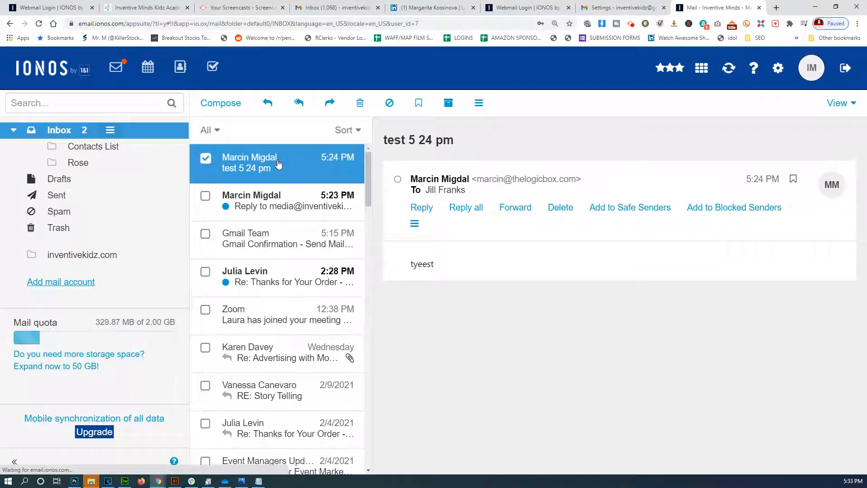
mouse_move(275, 211)
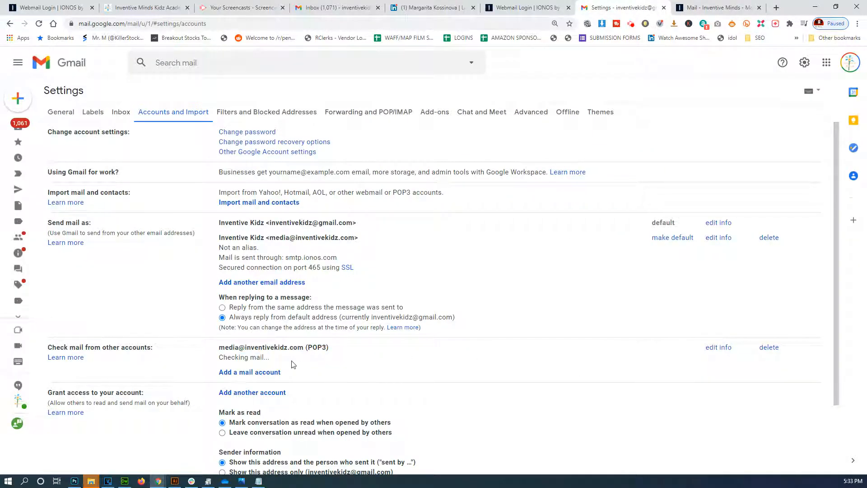
mouse_move(156, 354)
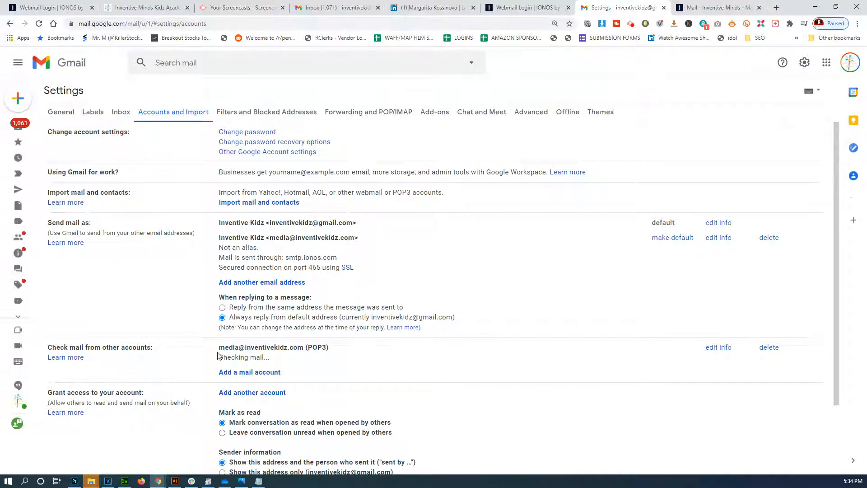
mouse_move(736, 355)
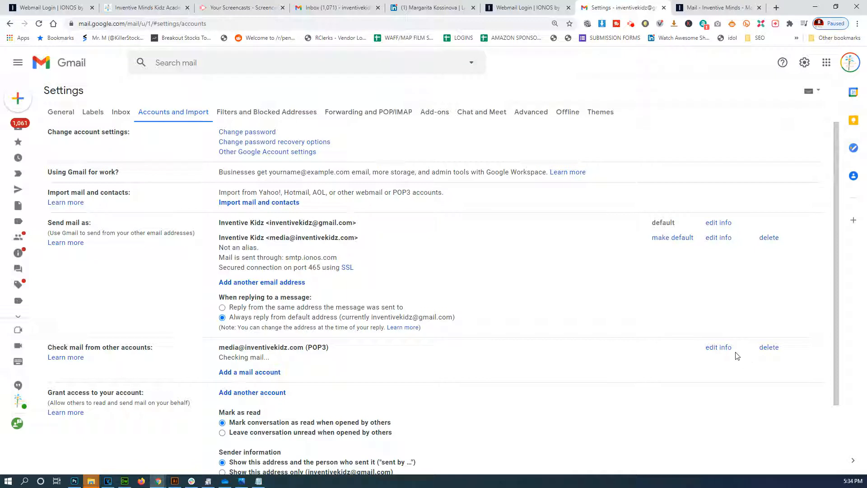
mouse_move(44, 116)
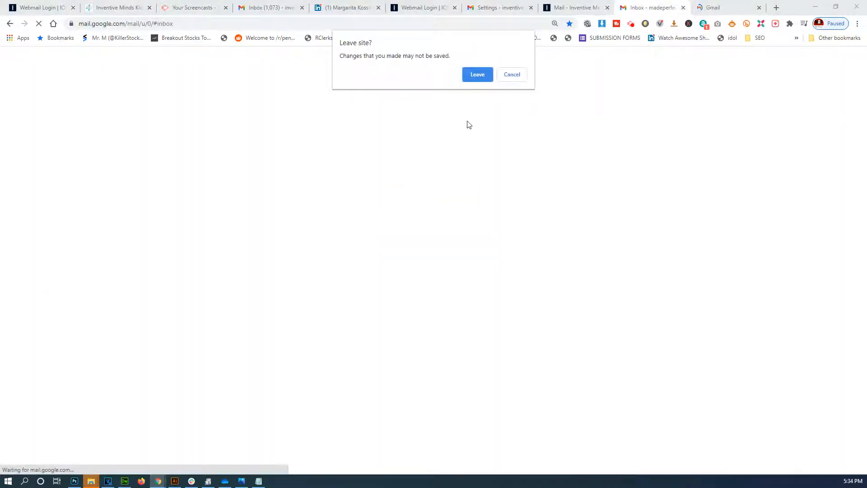
Leave the settings page for the inbox, then open and close the account list.
left_click(477, 75)
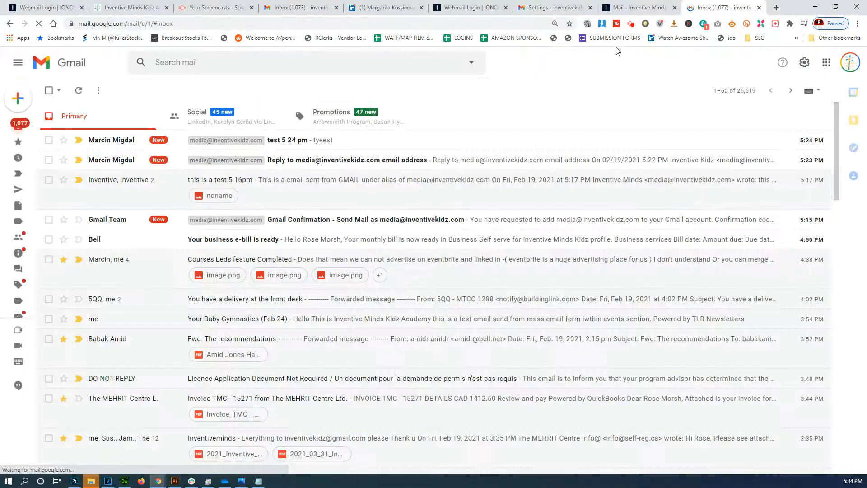
mouse_move(353, 168)
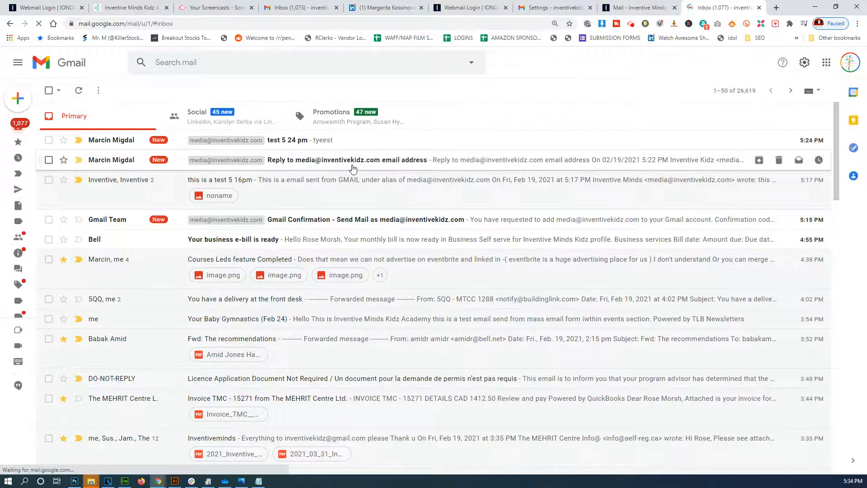
left_click(853, 61)
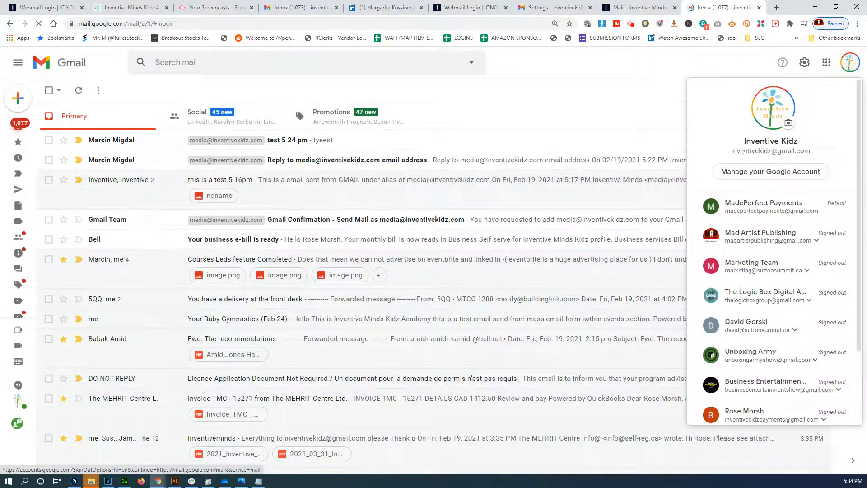
left_click(607, 129)
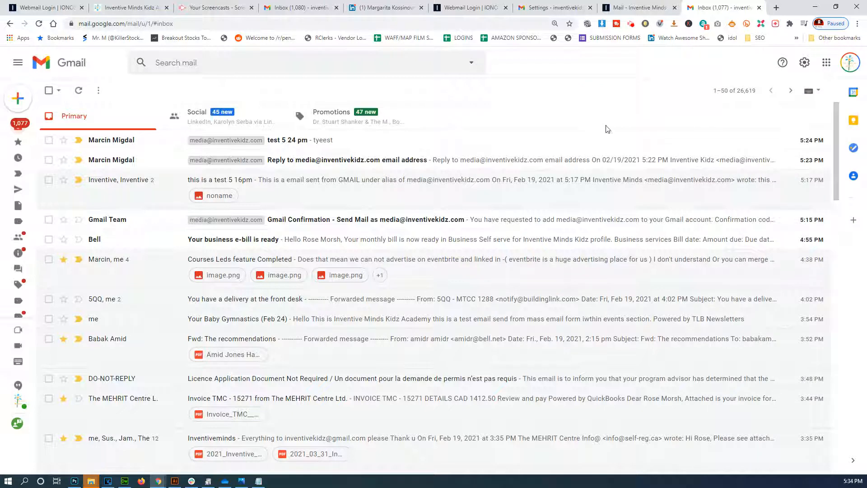
mouse_move(314, 144)
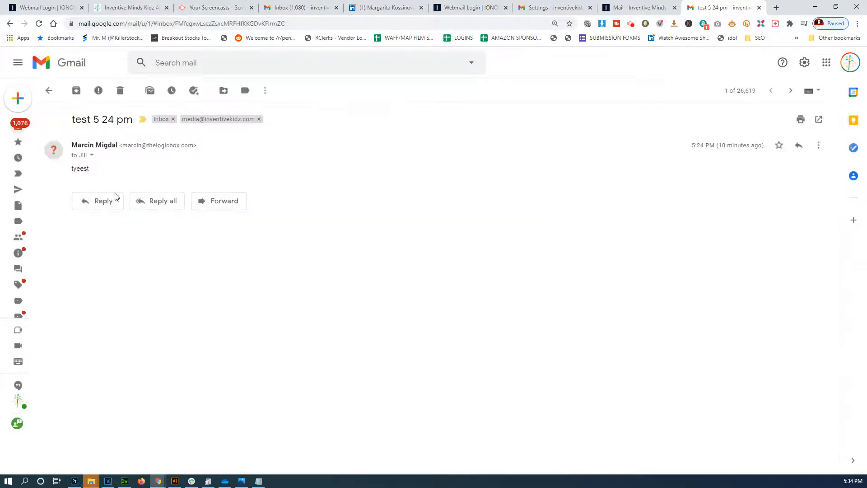
left_click(98, 201)
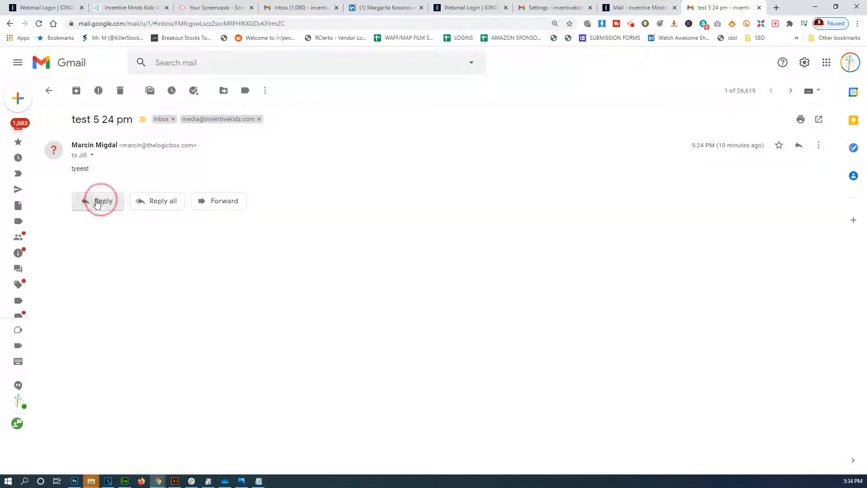
left_click(98, 201)
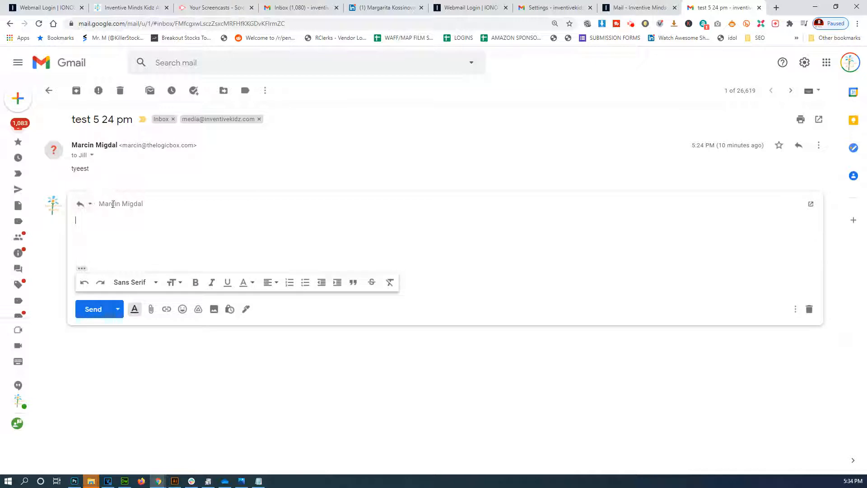
left_click(121, 203)
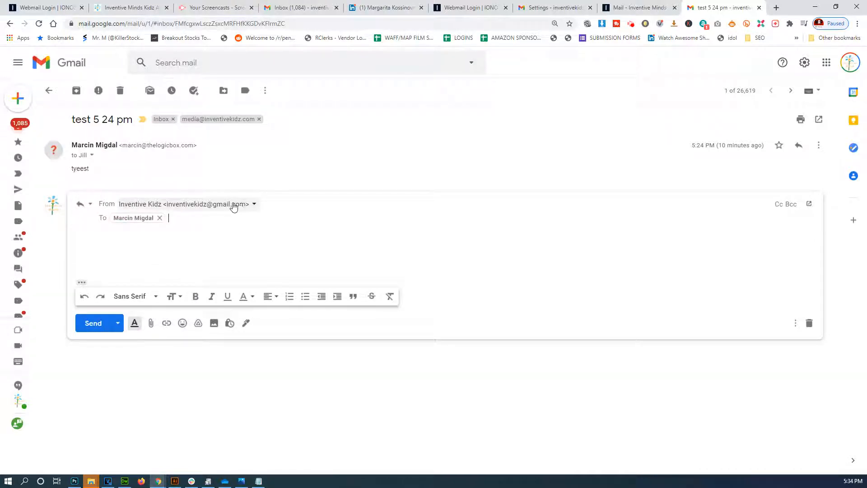
left_click(254, 204)
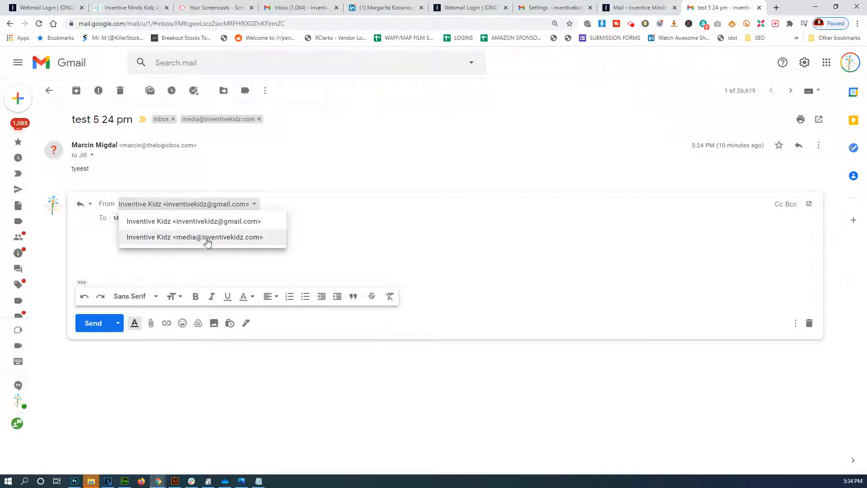
left_click(194, 237)
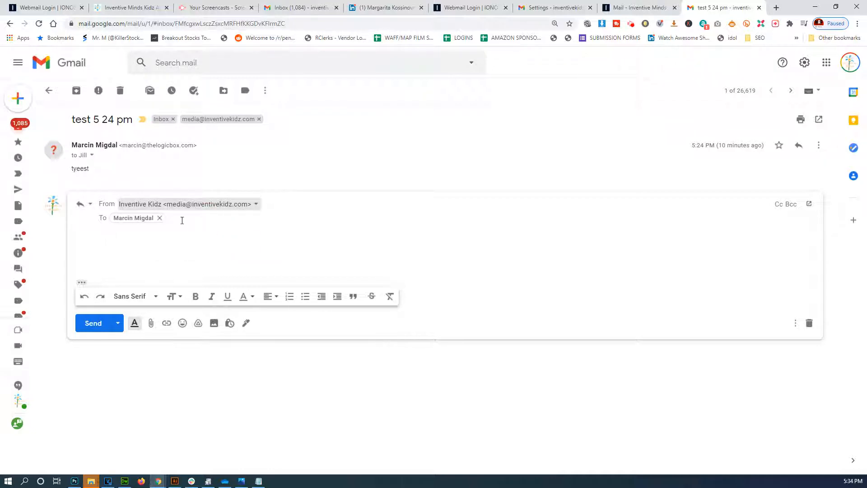
left_click(134, 218)
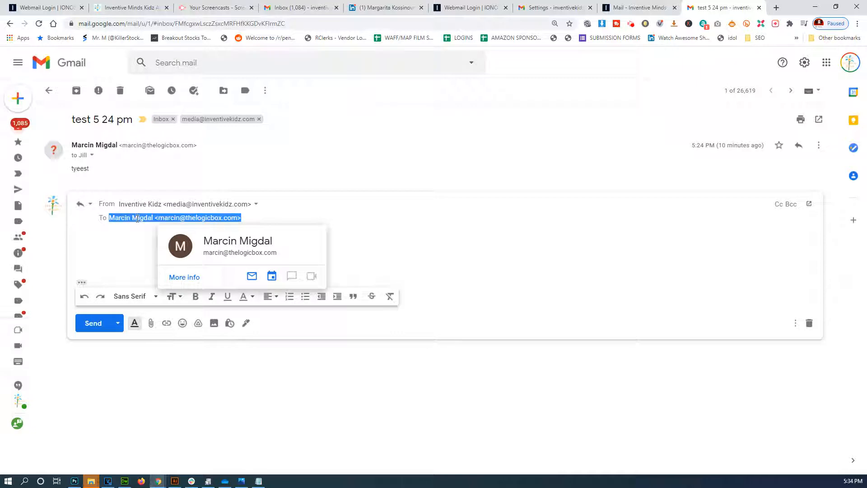
left_click(277, 221)
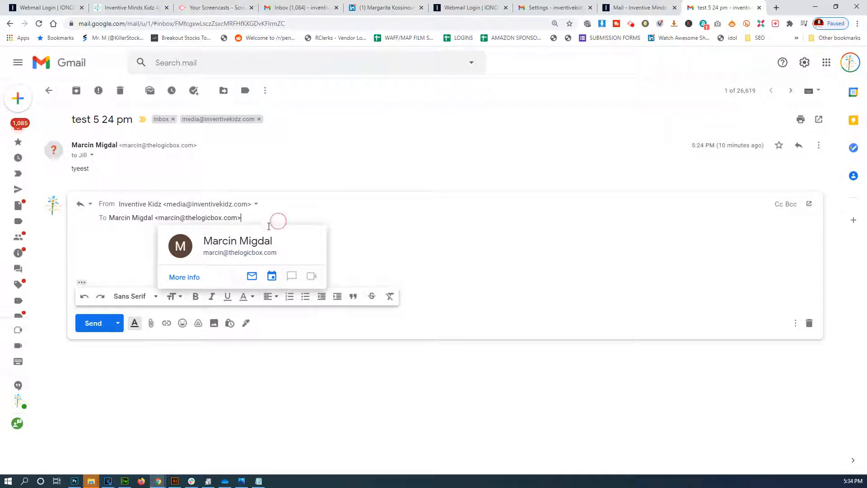
Type the alias test sentence in the reply, then select it and discard the draft.
type("this is a")
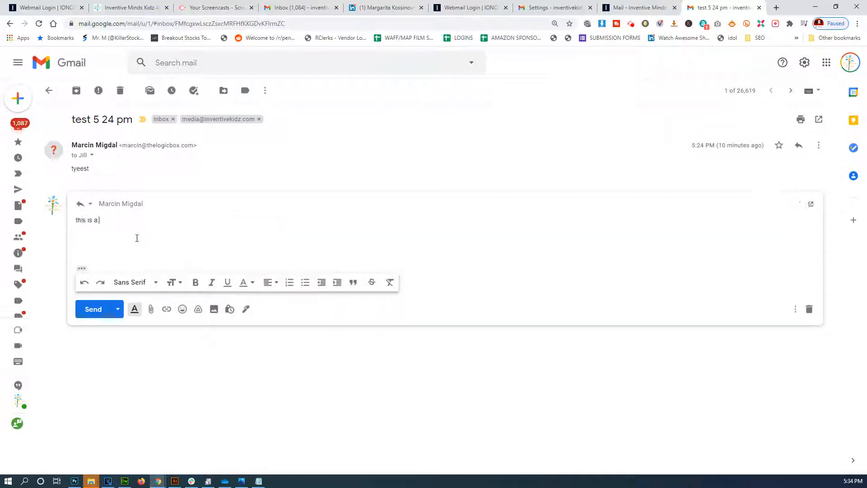
type("test sent f")
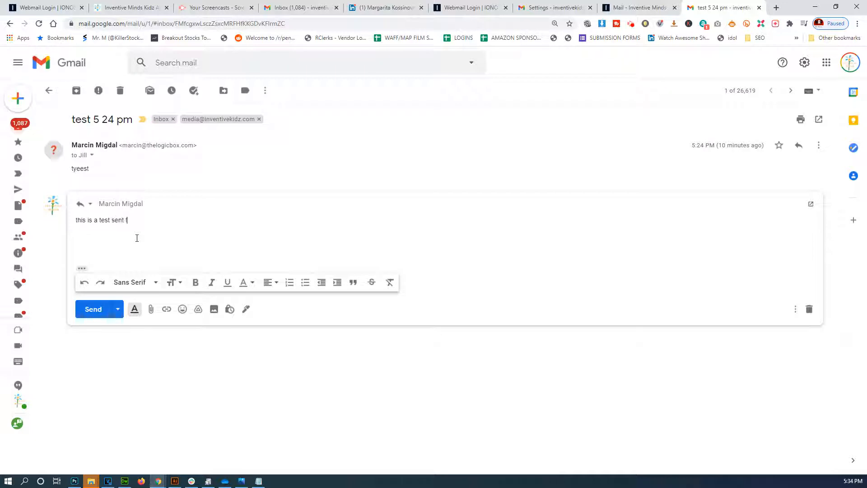
type("from")
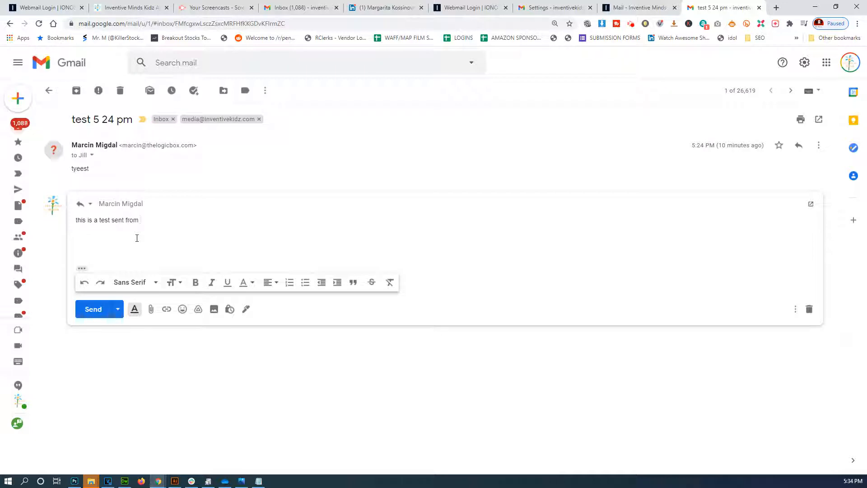
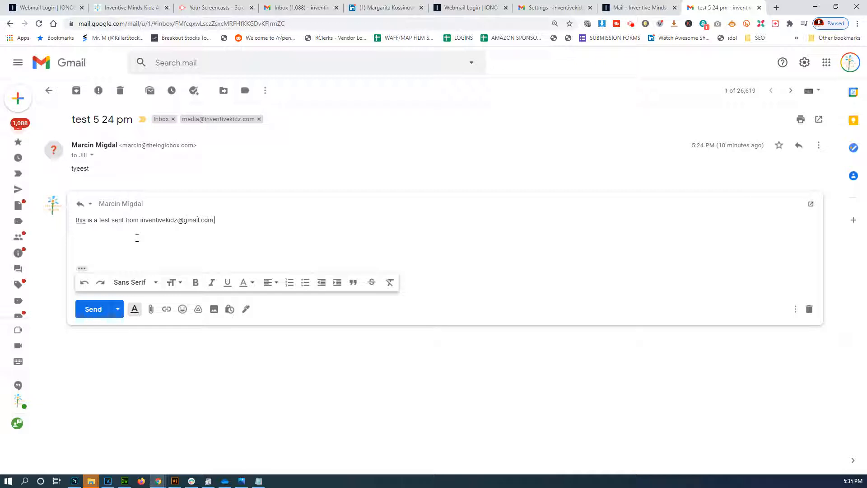
type("uising AL")
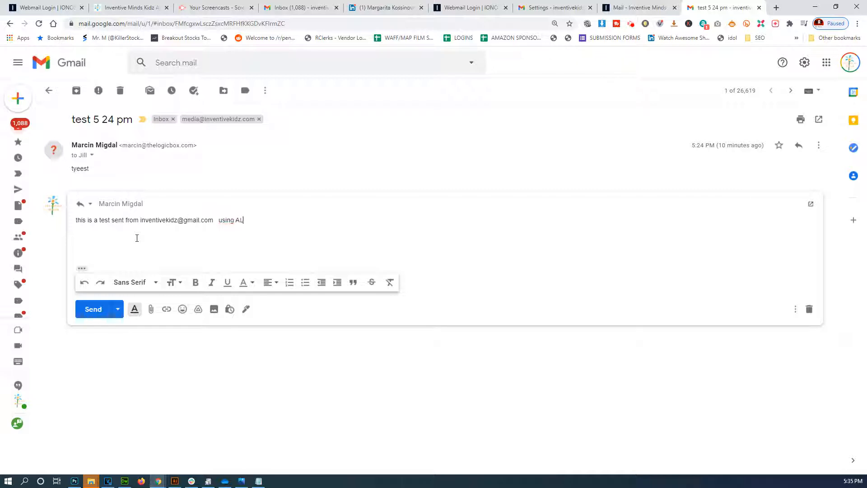
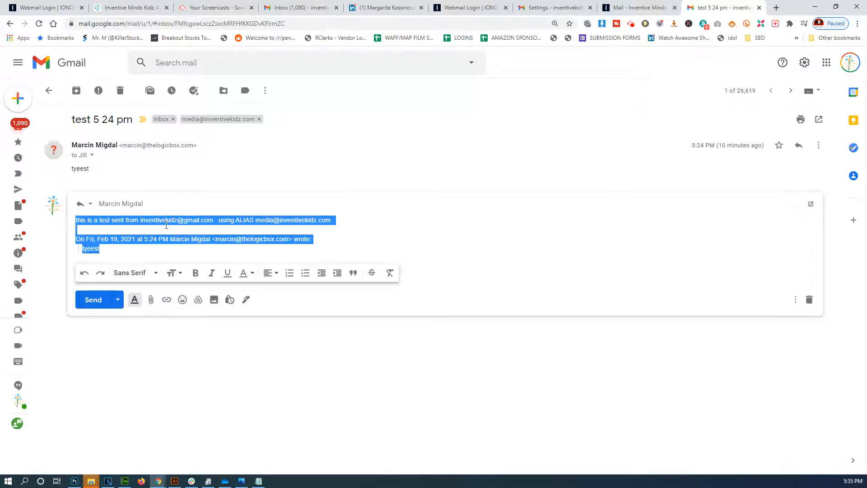
left_click(310, 305)
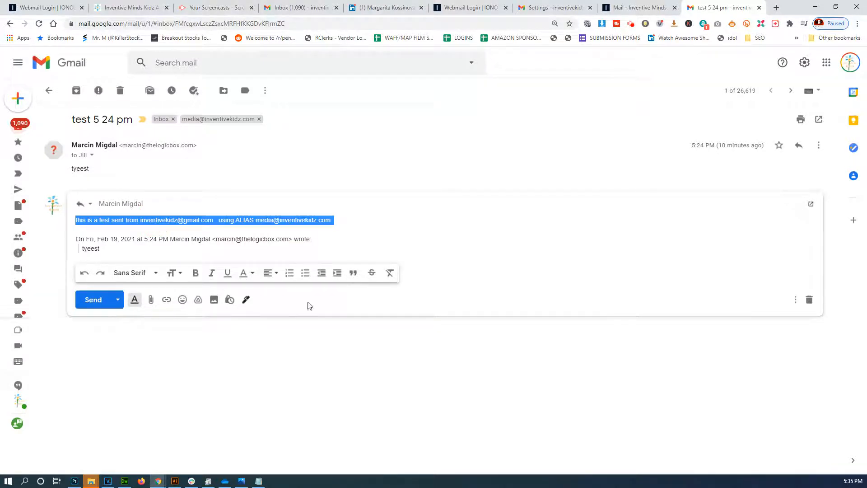
left_click(808, 300)
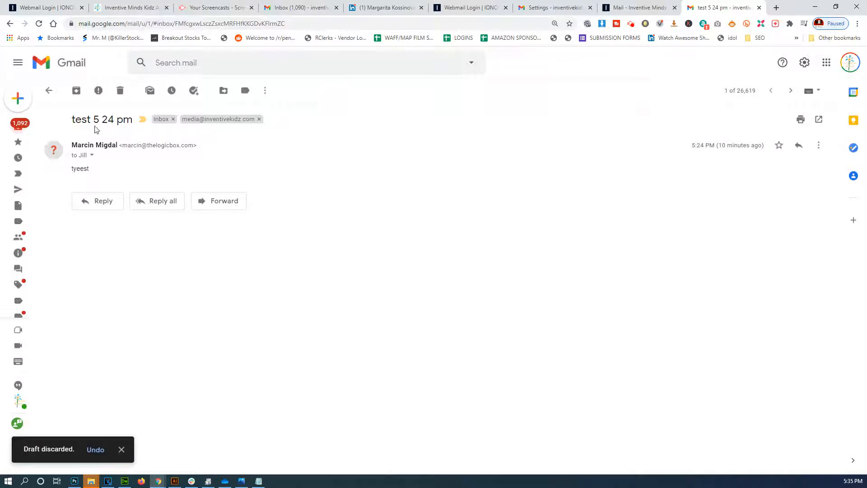
left_click(18, 96)
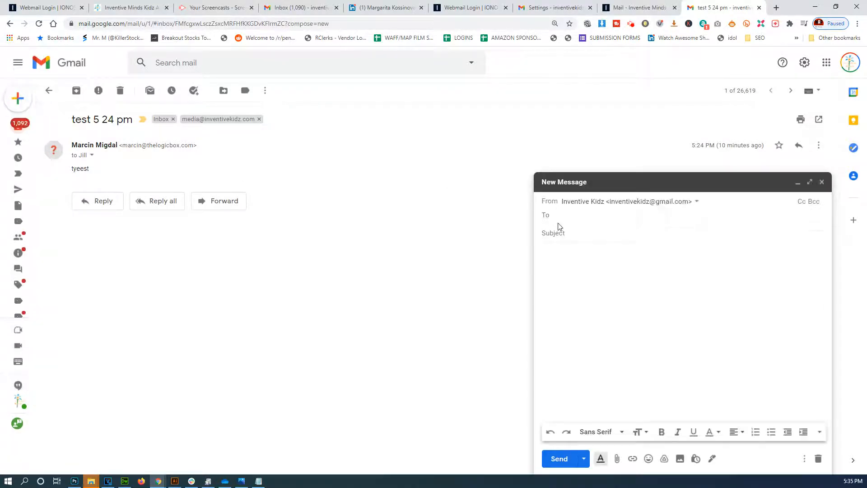
left_click(696, 201)
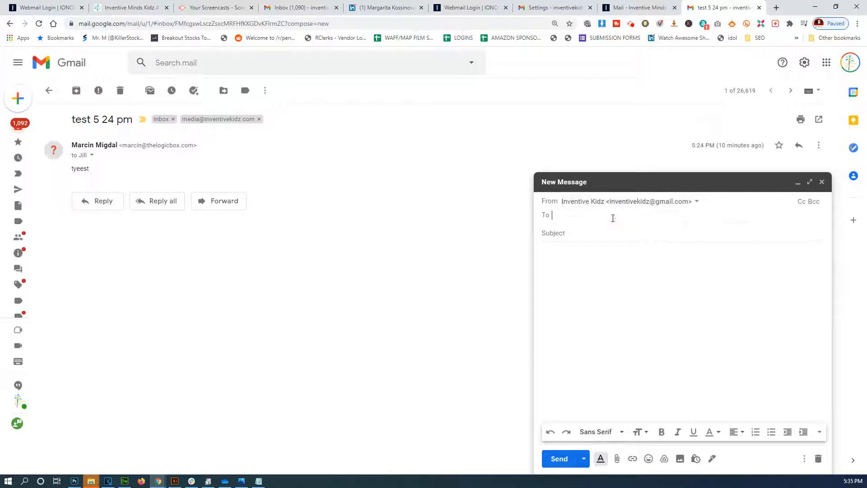
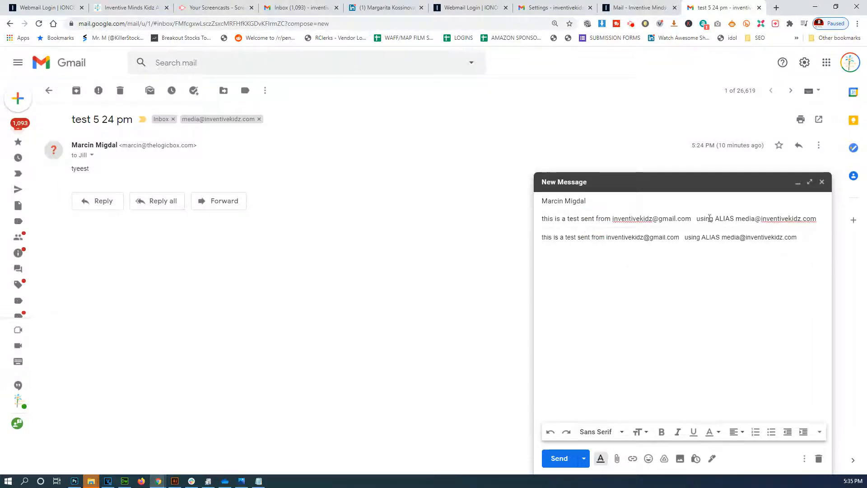
left_click(671, 201)
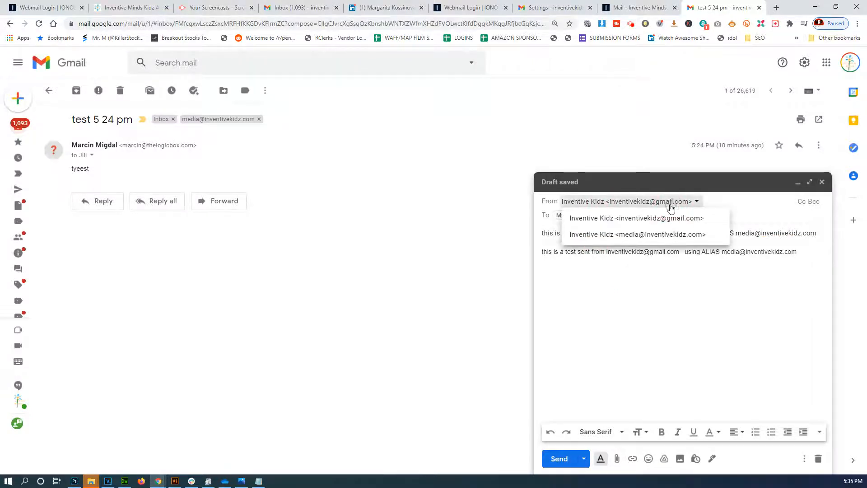
left_click(635, 234)
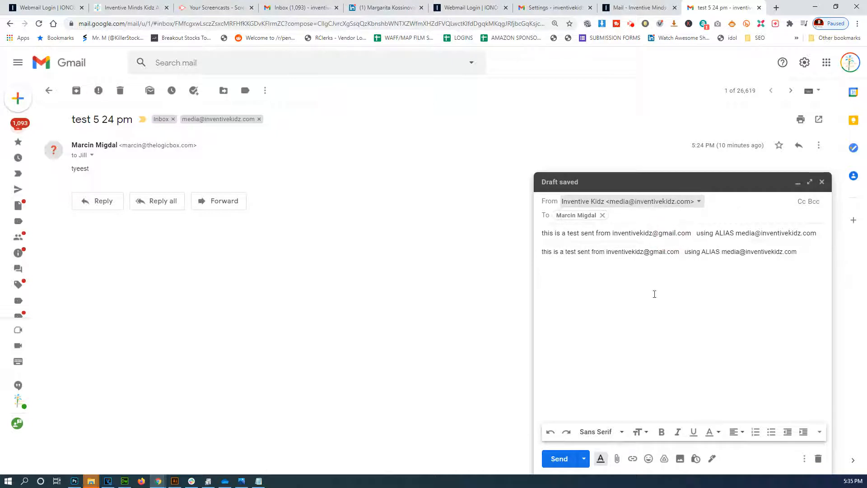
left_click(558, 458)
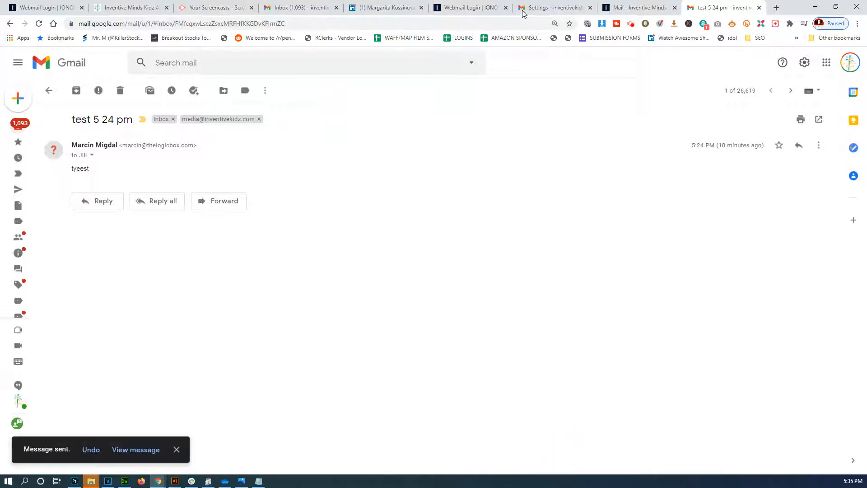
left_click(18, 63)
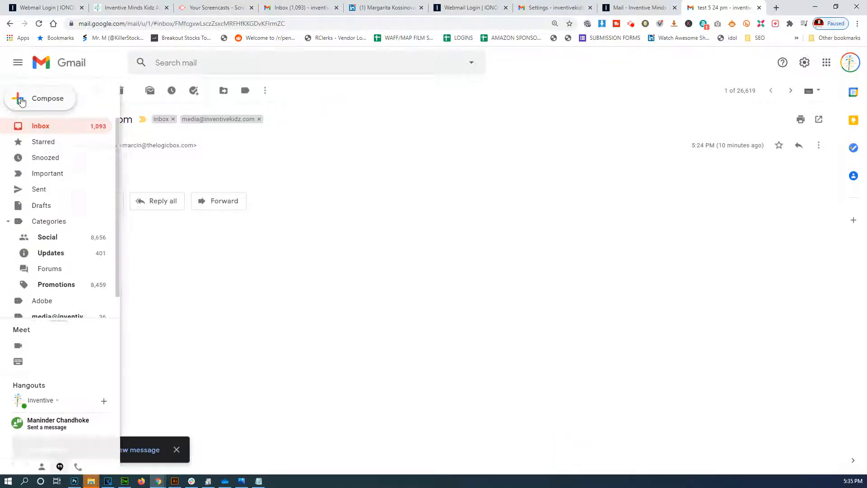
left_click(39, 98)
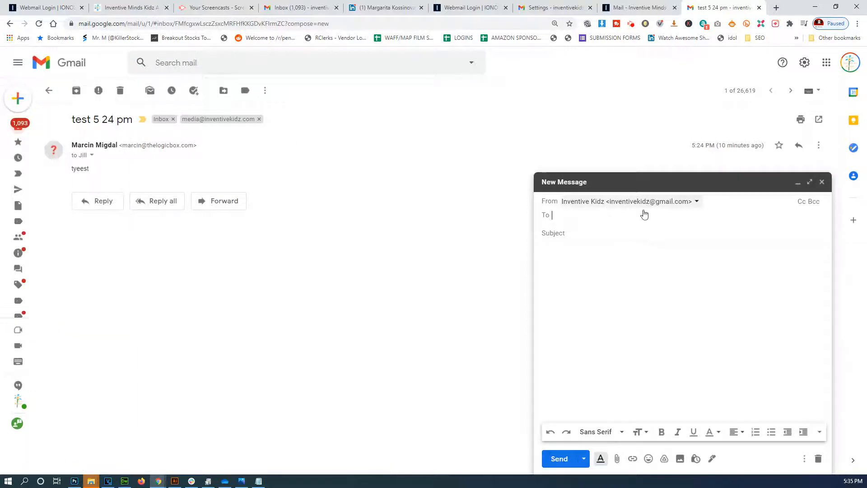
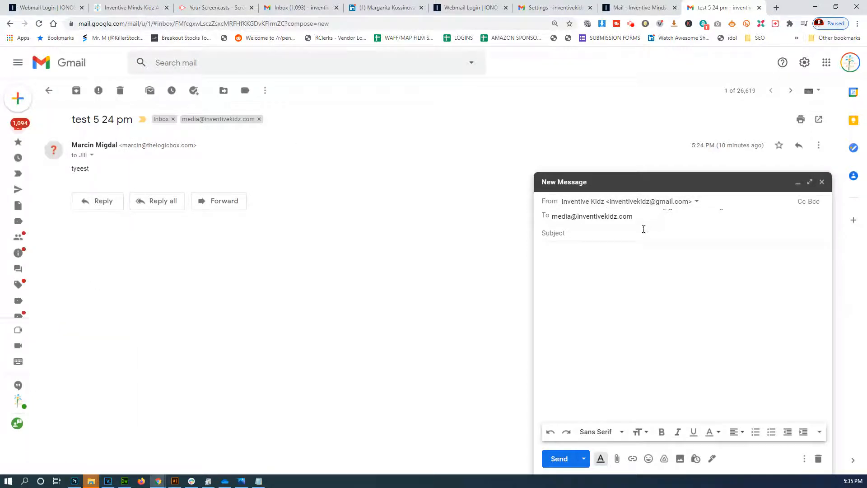
left_click(643, 8)
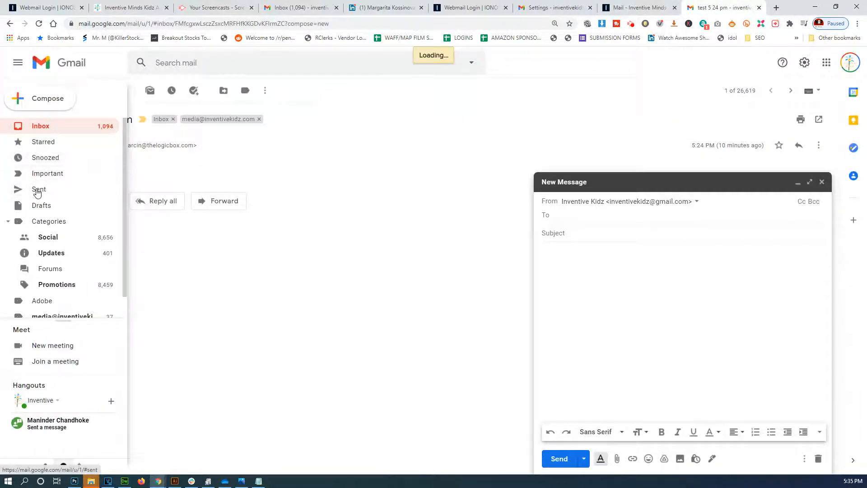
left_click(38, 189)
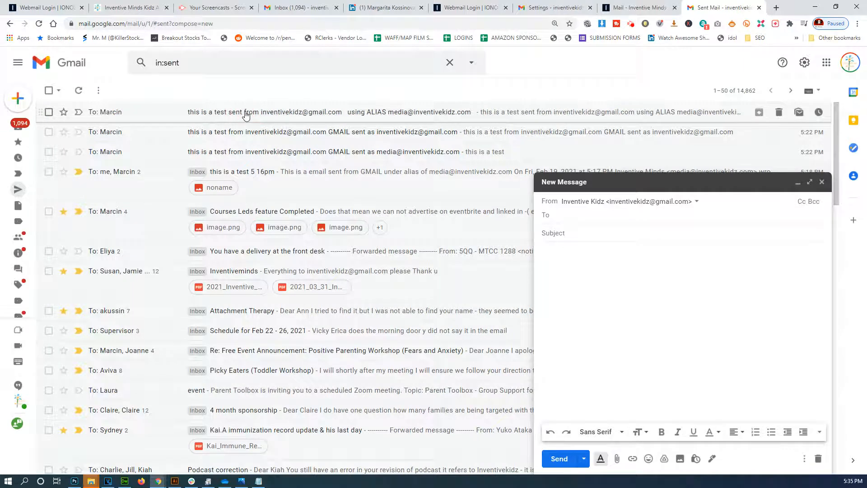
left_click(246, 112)
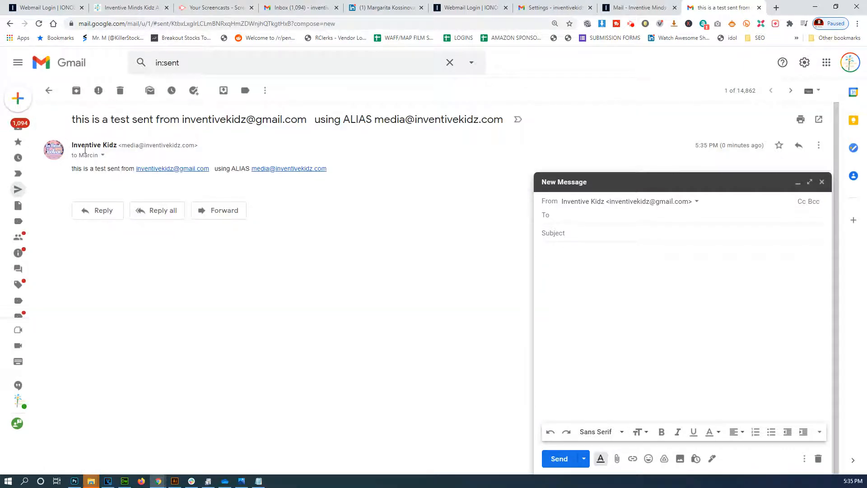
double_click(158, 145)
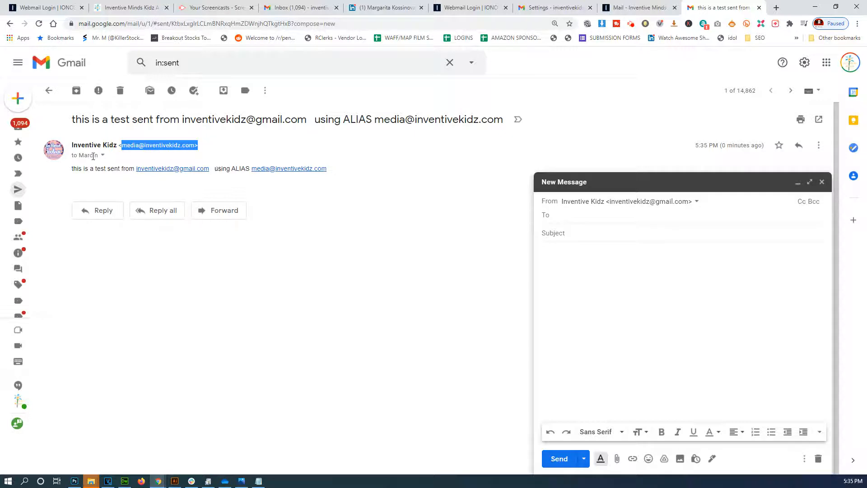
left_click(638, 7)
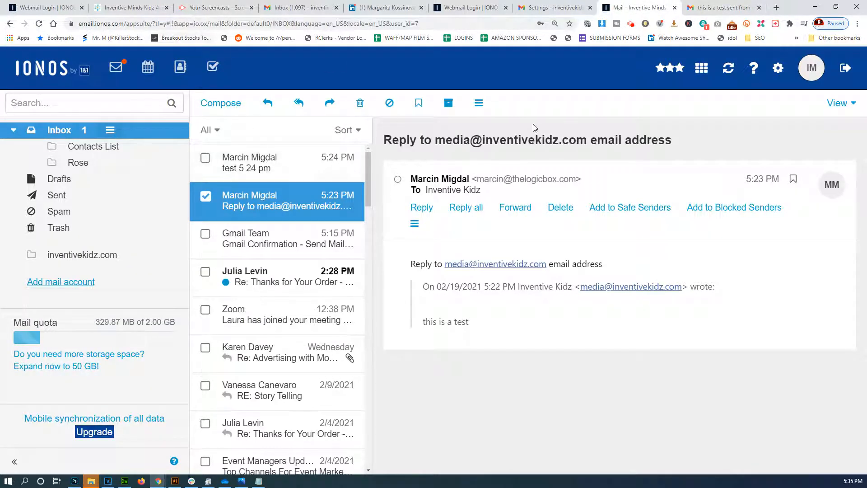
mouse_move(170, 98)
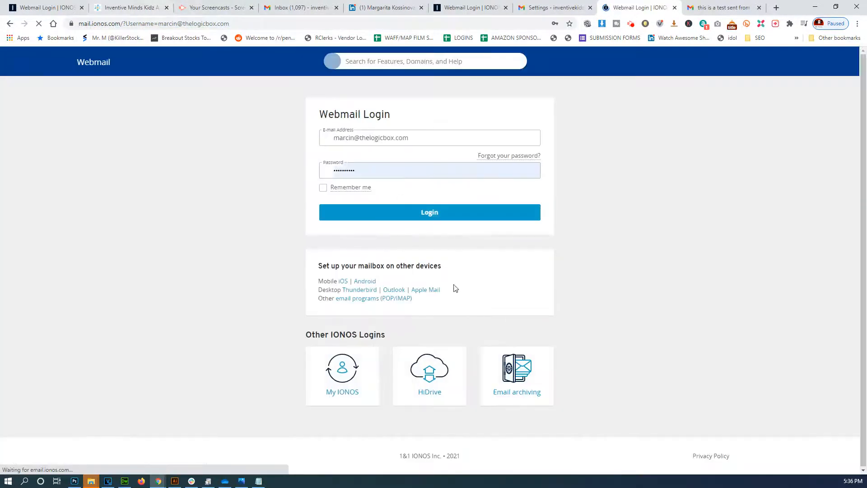
Sign in to IONOS Webmail, open the 5:35 PM Inventive Kidz alias test, and start Reply all.
left_click(429, 211)
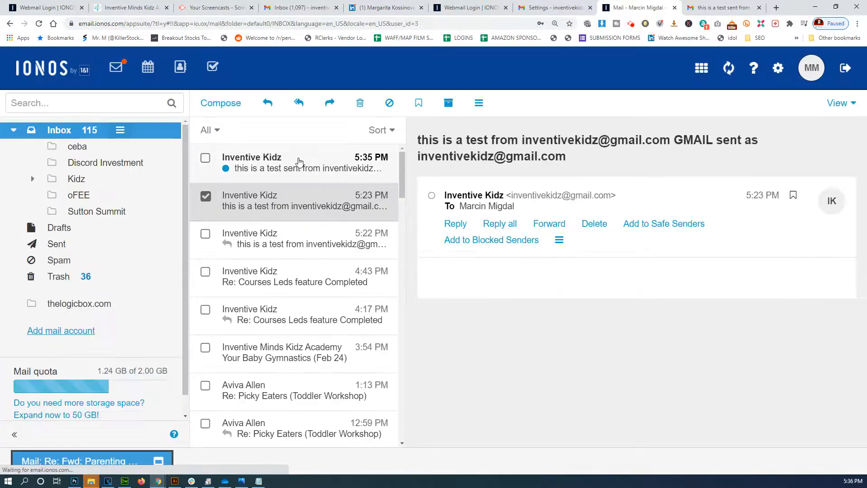
left_click(298, 163)
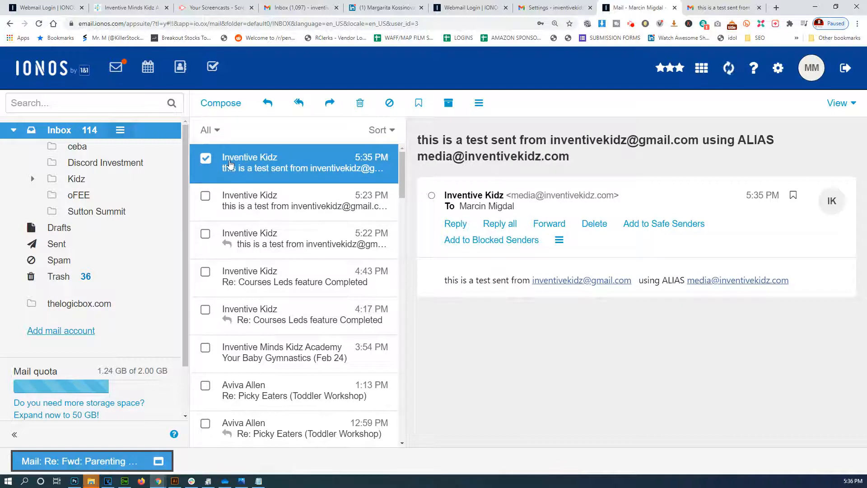
mouse_move(574, 192)
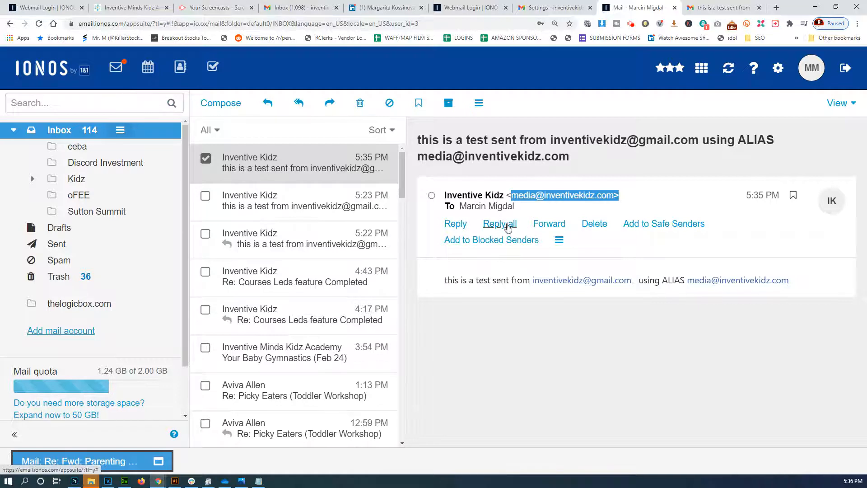
left_click(499, 224)
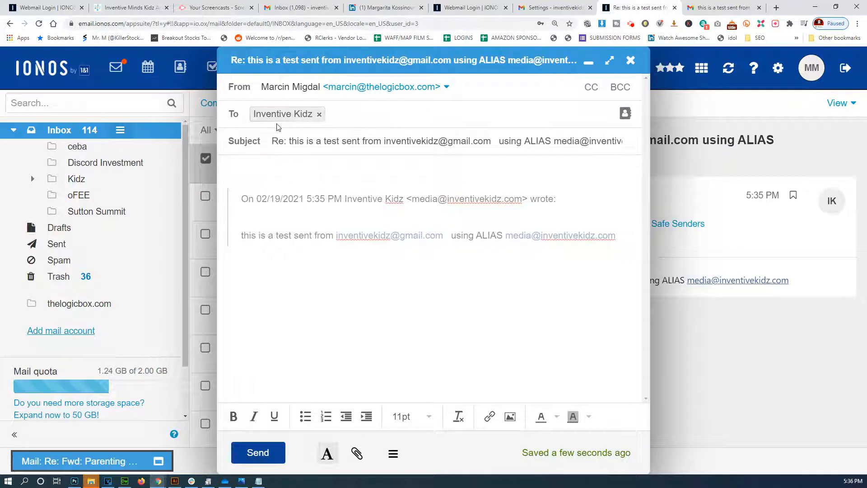
left_click(281, 113)
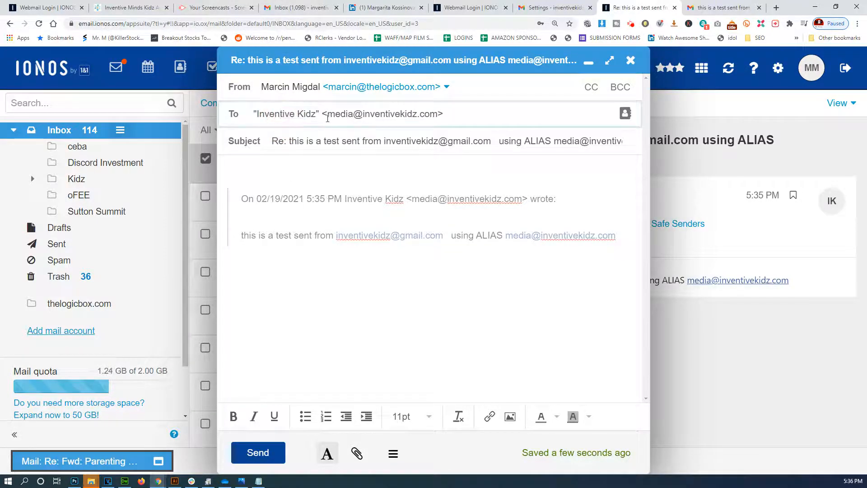
type("hello")
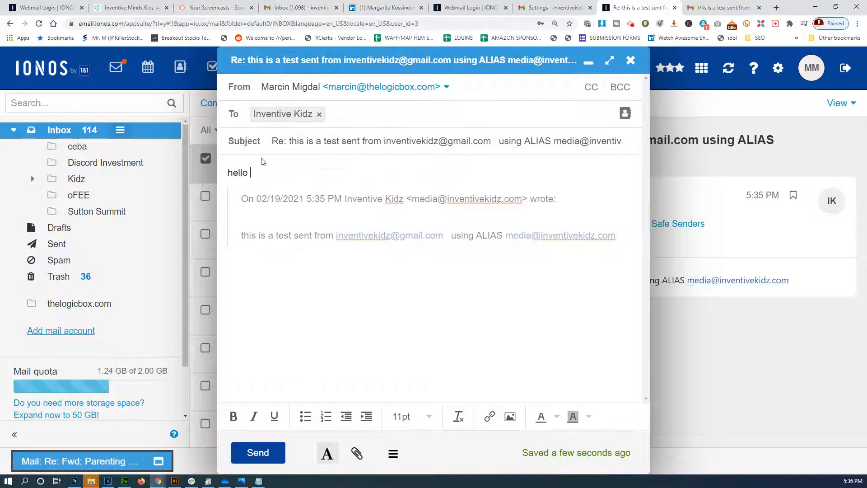
left_click(257, 452)
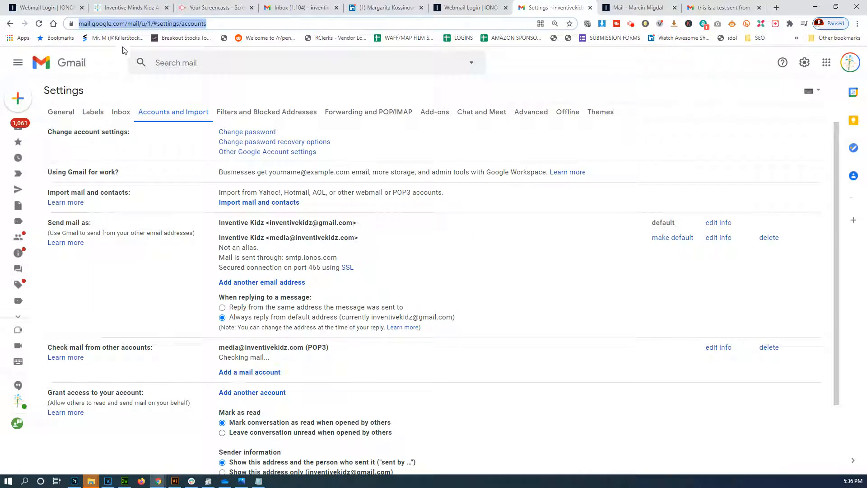
left_click(645, 8)
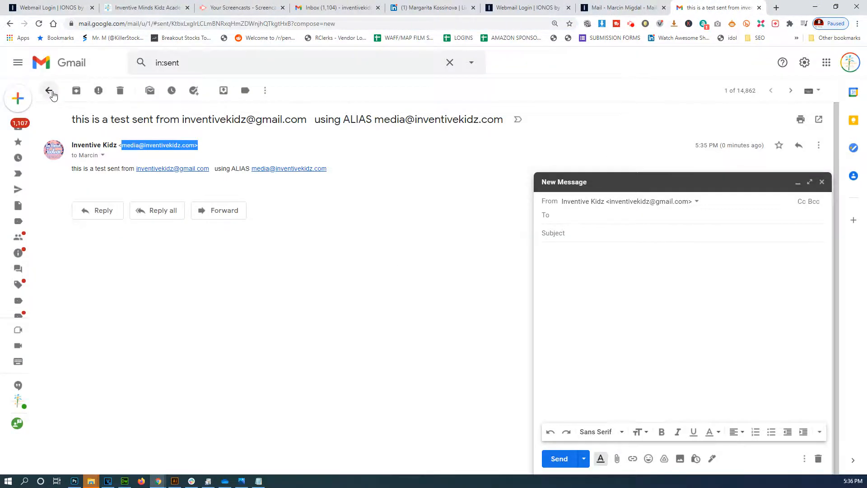
left_click(50, 90)
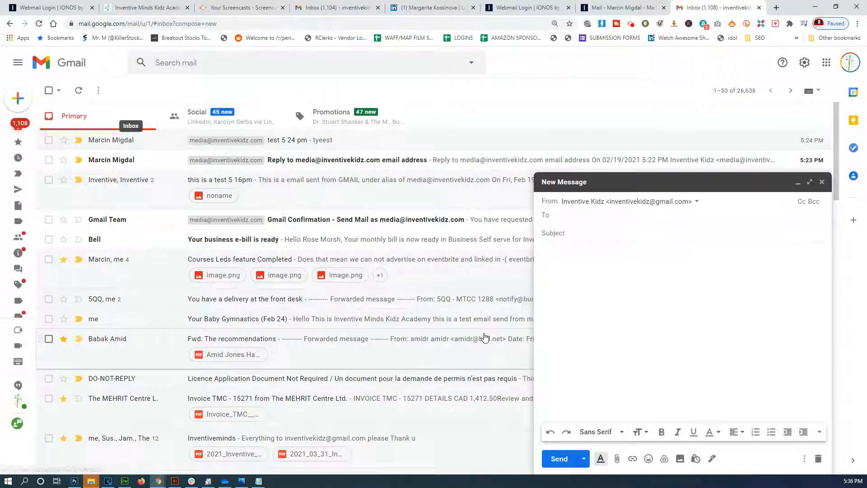
mouse_move(278, 167)
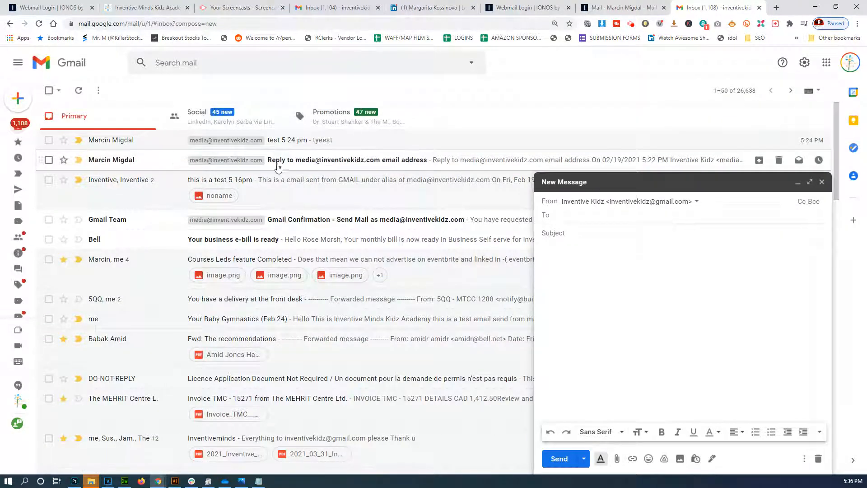
mouse_move(381, 163)
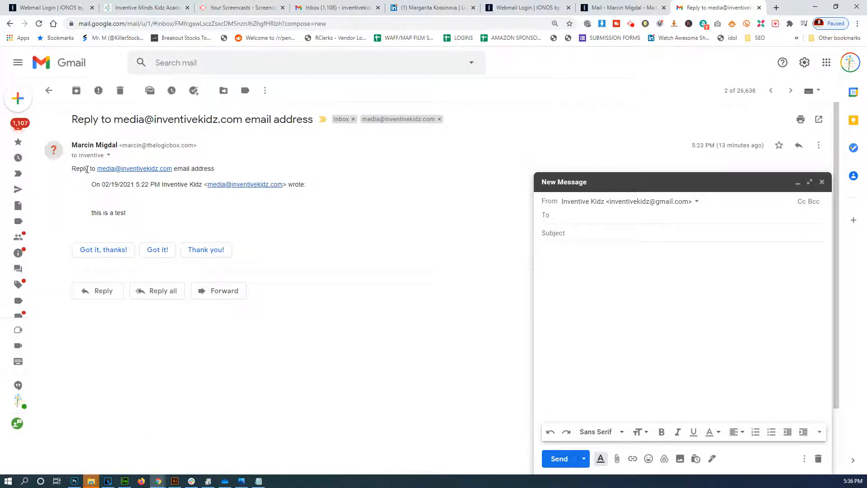
mouse_move(345, 313)
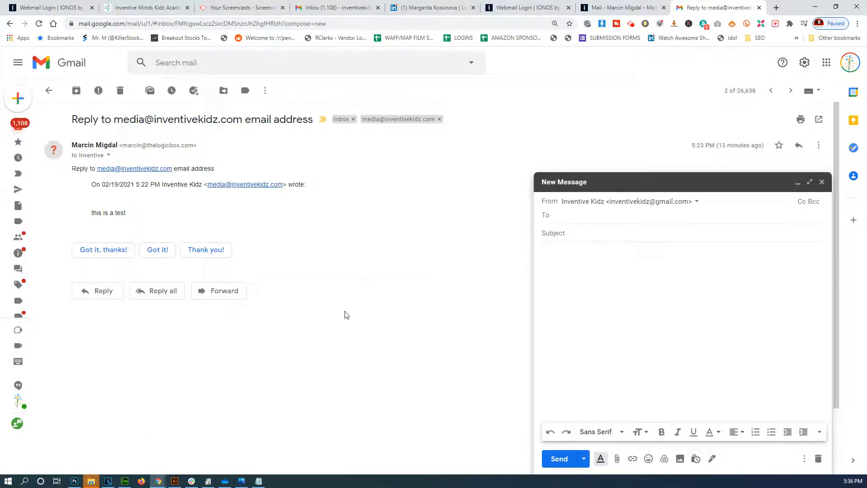